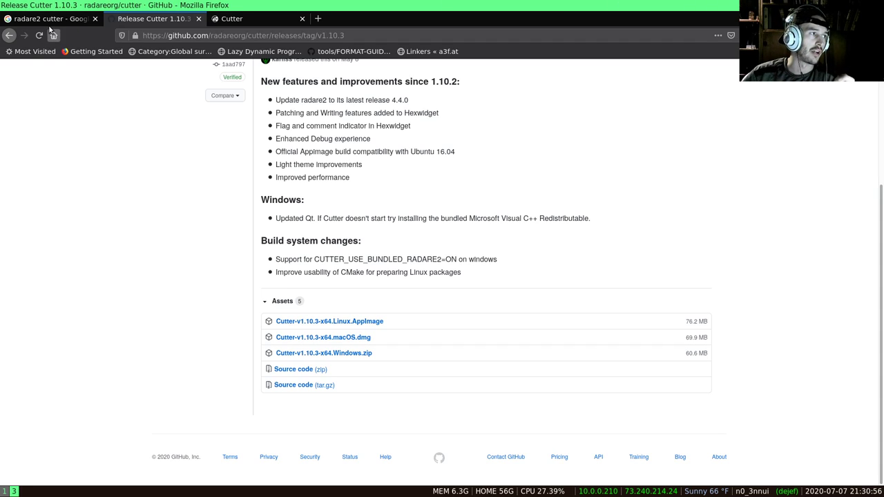
Step: Switch to the Google search results tab for "radare2 cutter"
click(48, 19)
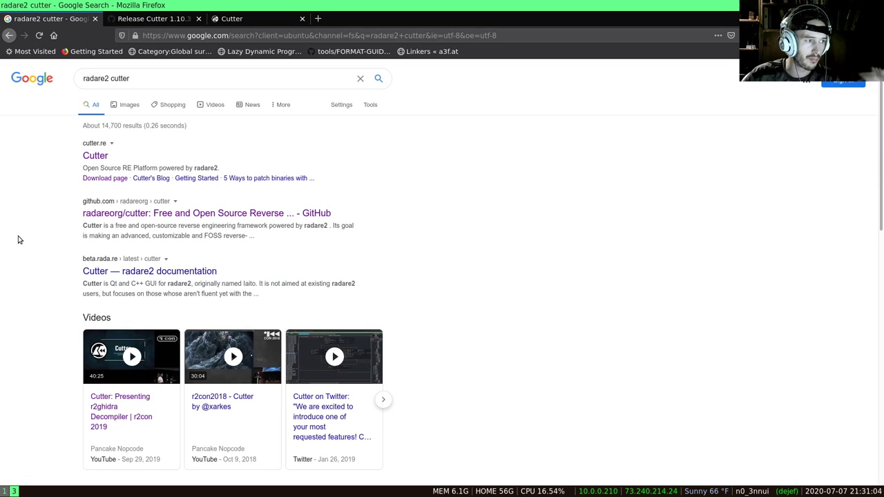
mouse_move(358, 326)
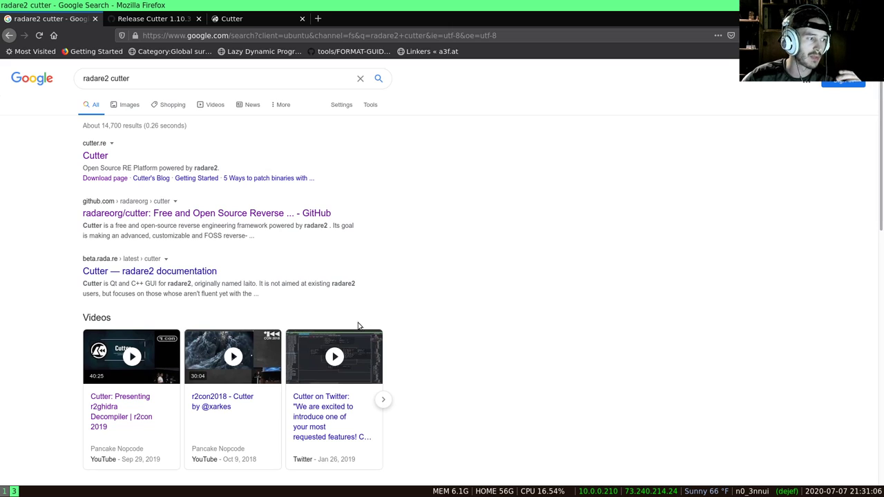
mouse_move(434, 140)
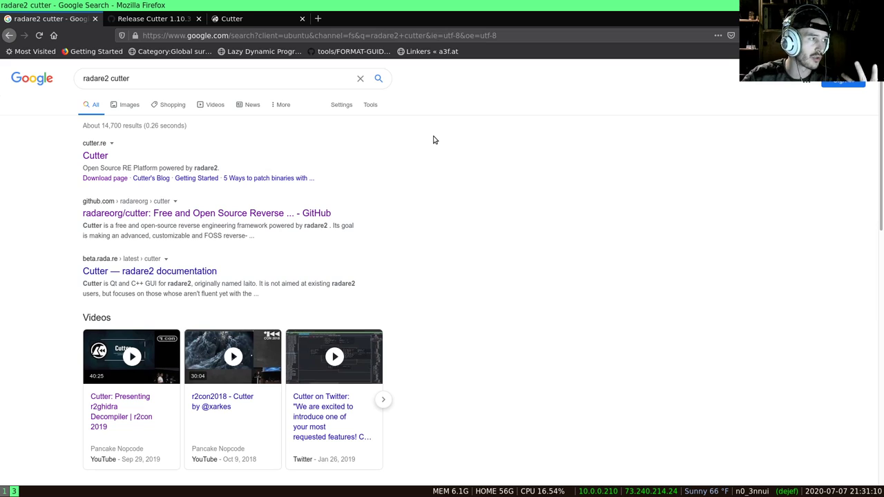
mouse_move(260, 145)
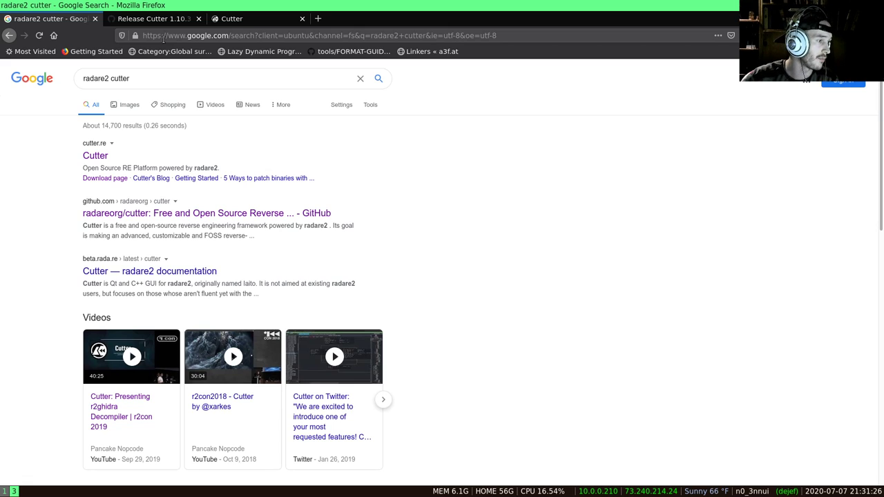
Step: Open the cutter.re search result in a new Firefox tab
right_click(95, 155)
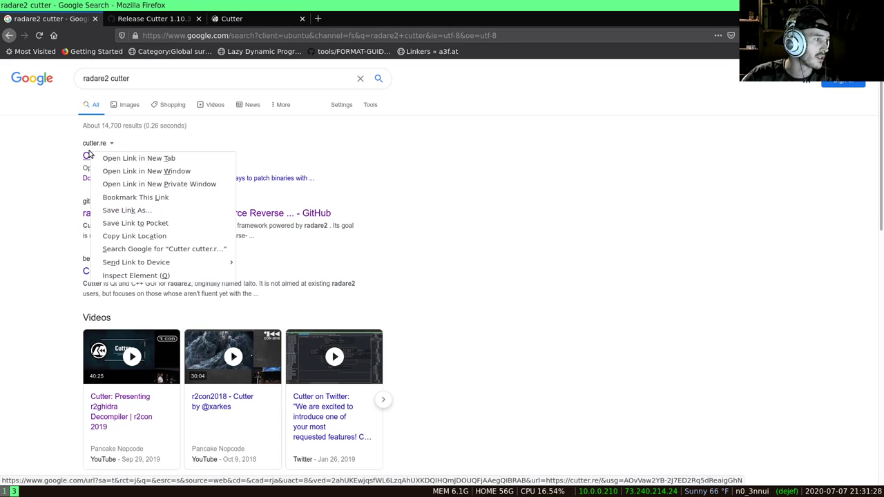
click(138, 158)
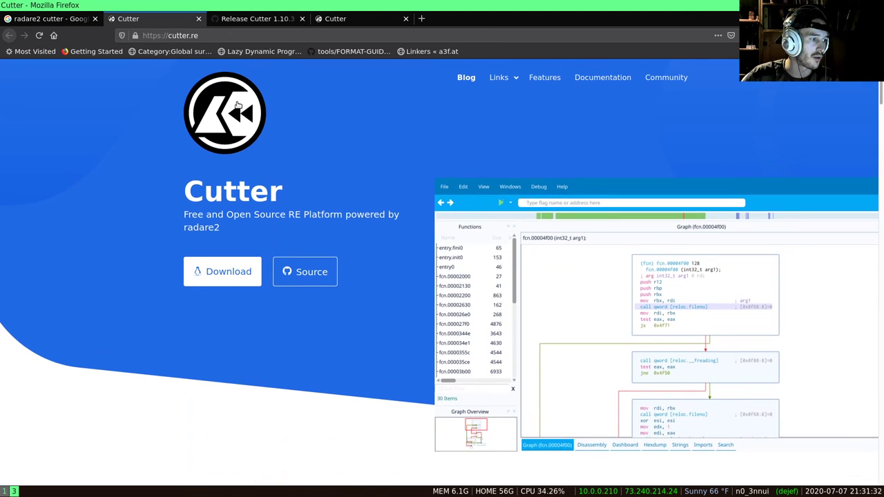
mouse_move(224, 97)
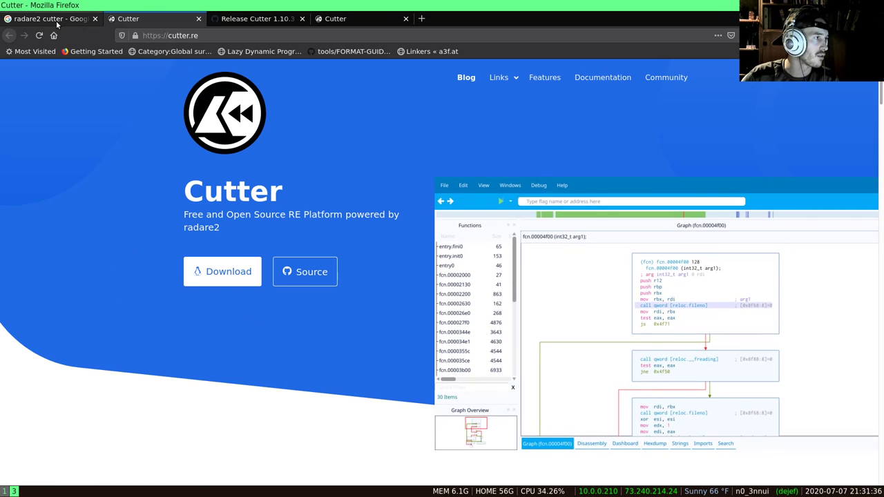
Step: Open the radareorg/cutter GitHub repository and read the README's release download section
click(257, 19)
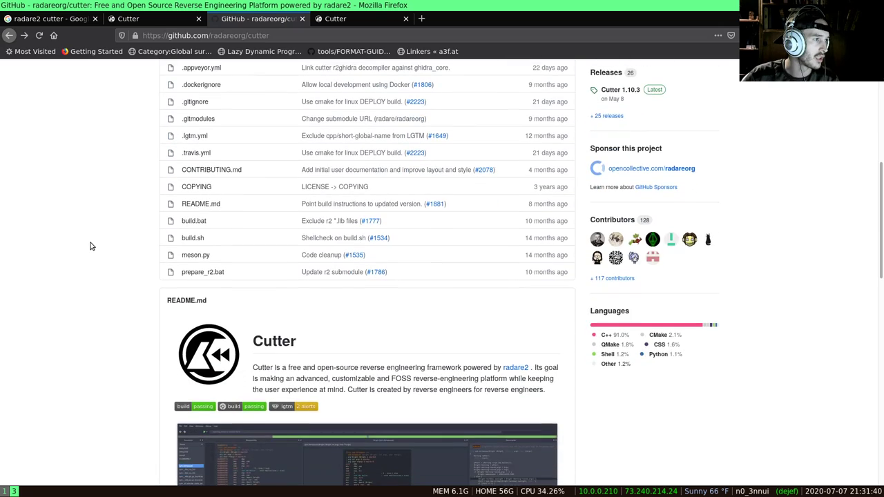
scroll(down, 3)
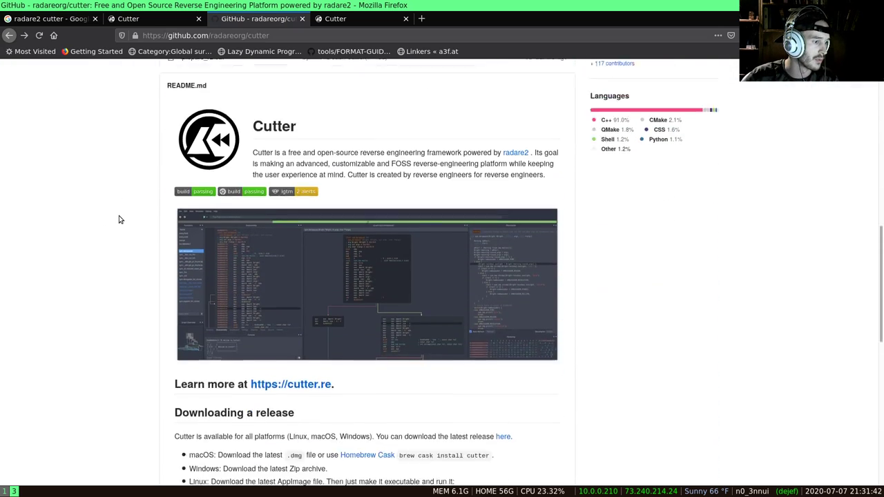
scroll(down, 3)
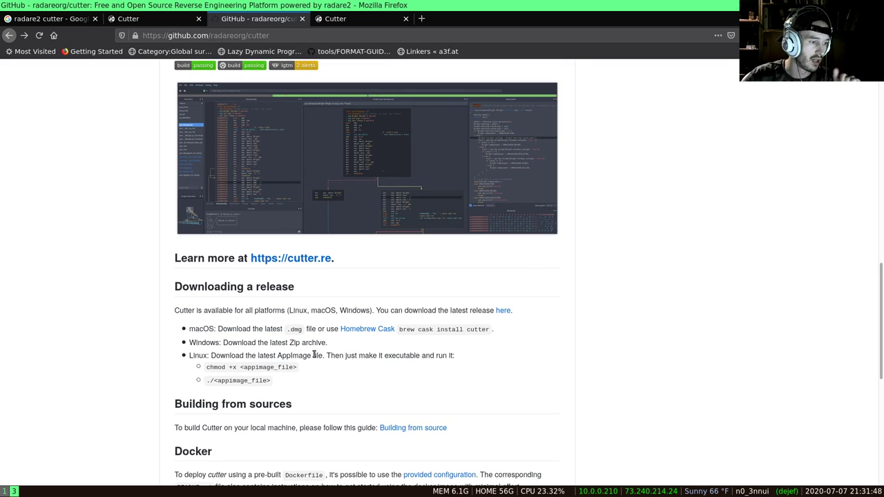
drag(191, 355, 352, 355)
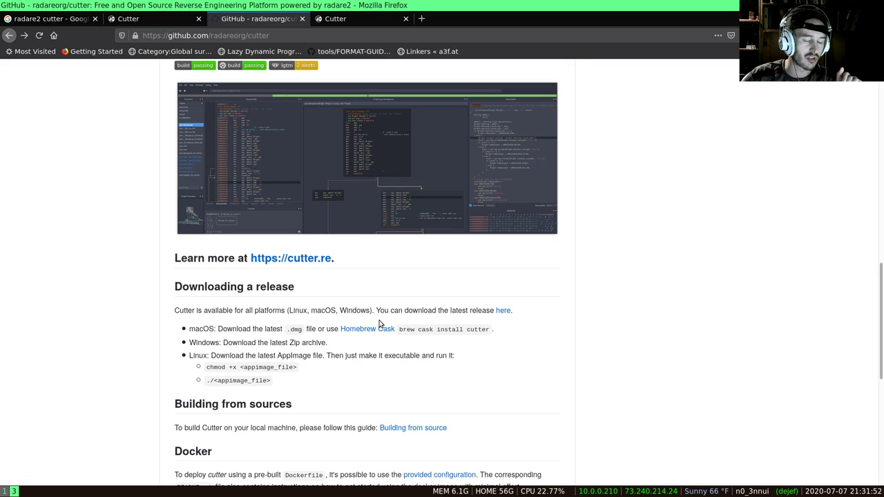
mouse_move(505, 329)
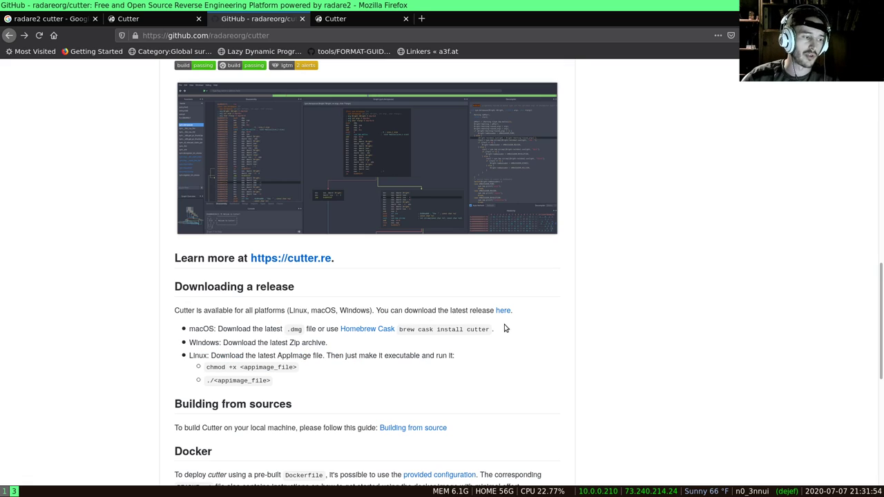
mouse_move(514, 326)
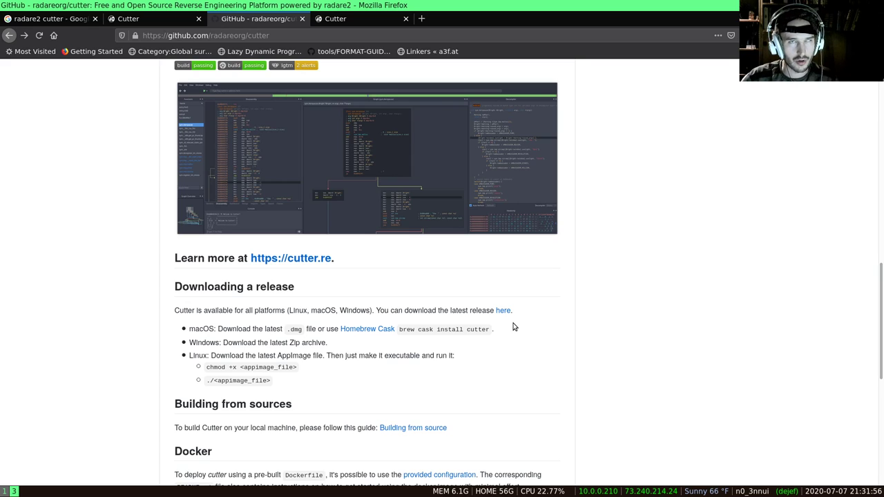
mouse_move(240, 359)
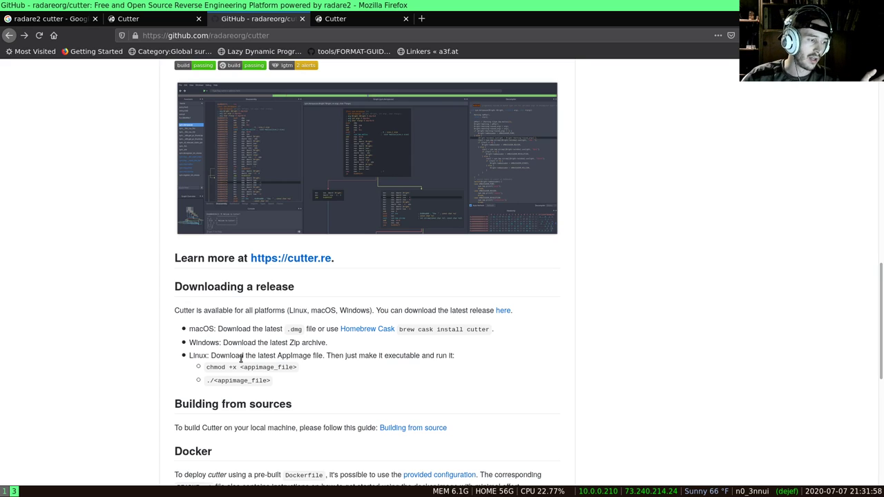
mouse_move(260, 398)
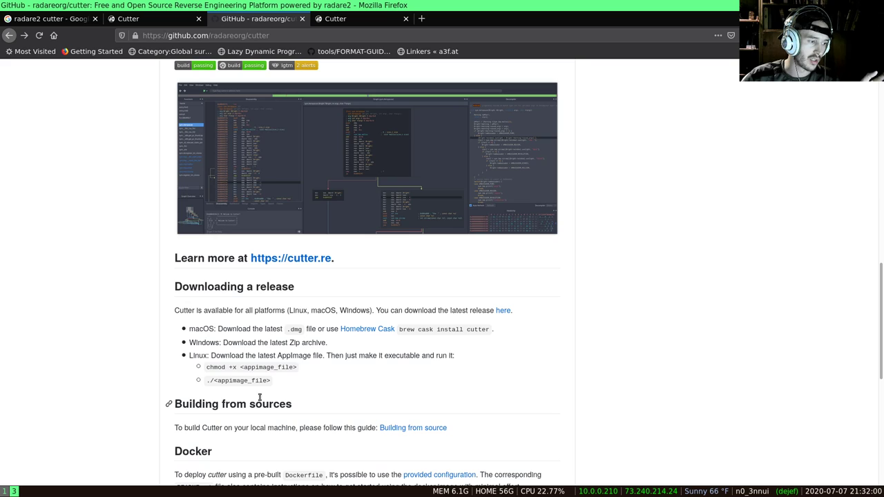
mouse_move(390, 339)
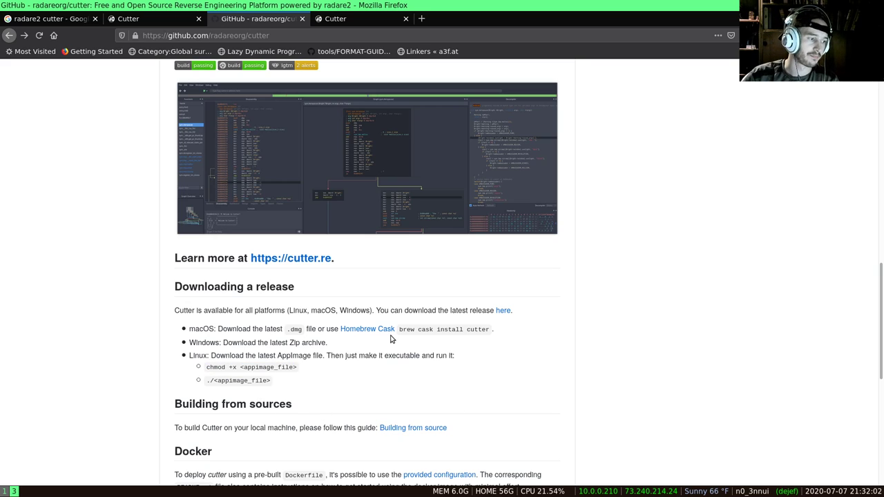
mouse_move(212, 378)
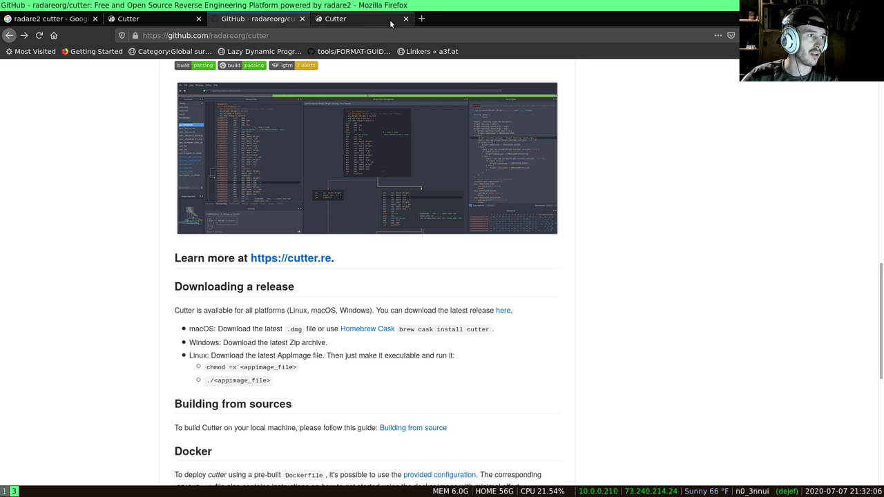
Step: Return to the repository tab and scroll back to the top of the README
click(406, 20)
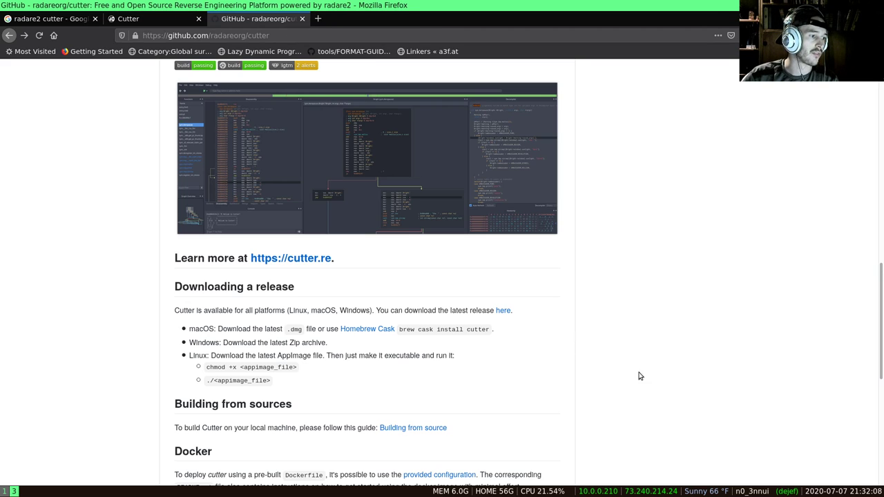
scroll(up, 3)
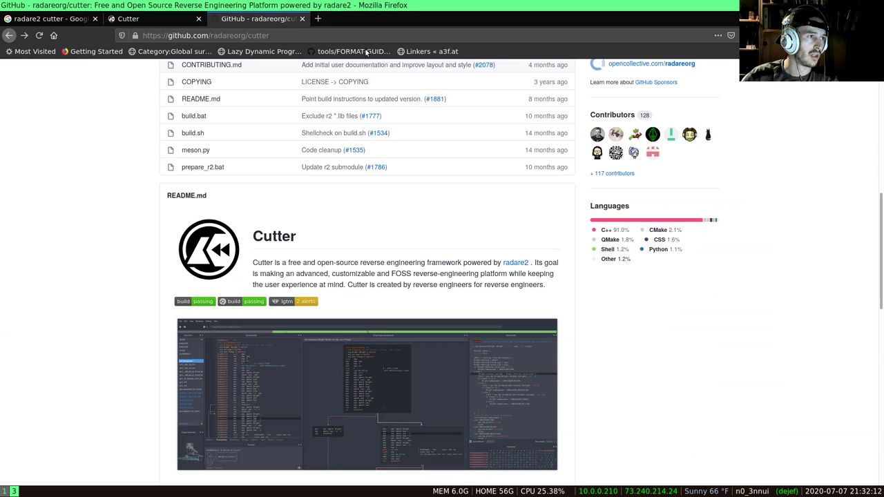
scroll(up, 3)
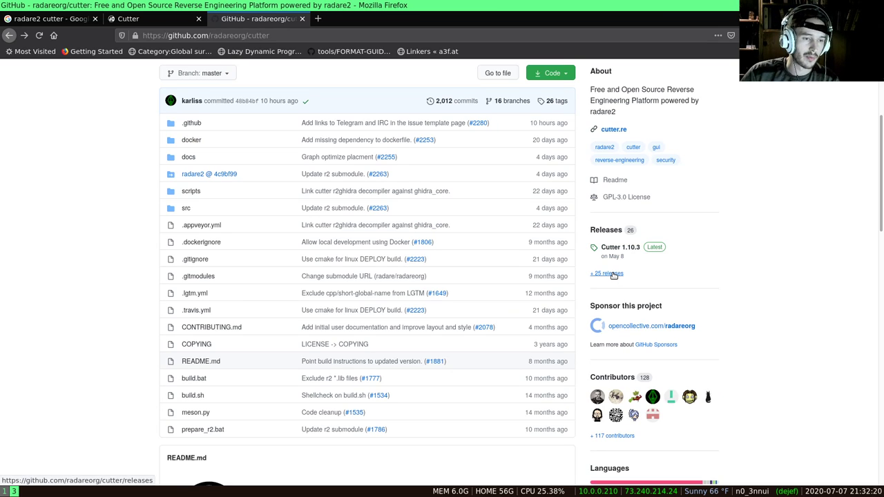
Step: Open the full list of 26 Cutter releases and browse the release notes
click(605, 273)
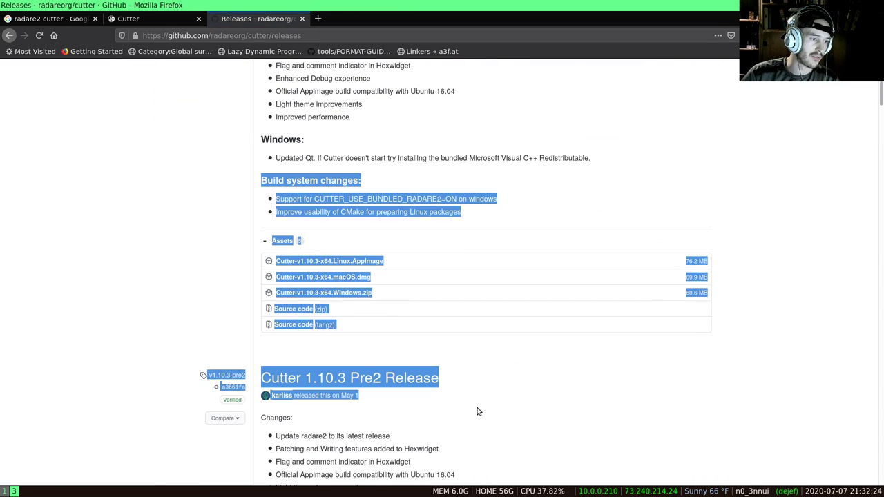
scroll(down, 3)
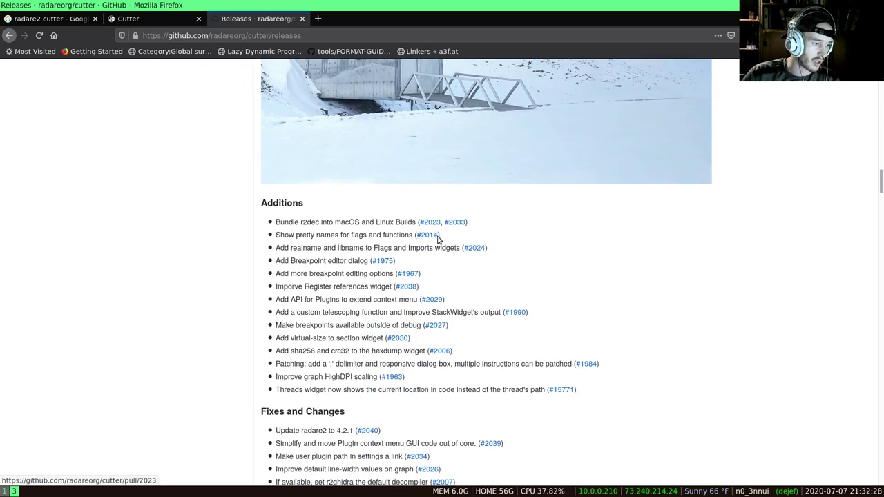
scroll(down, 3)
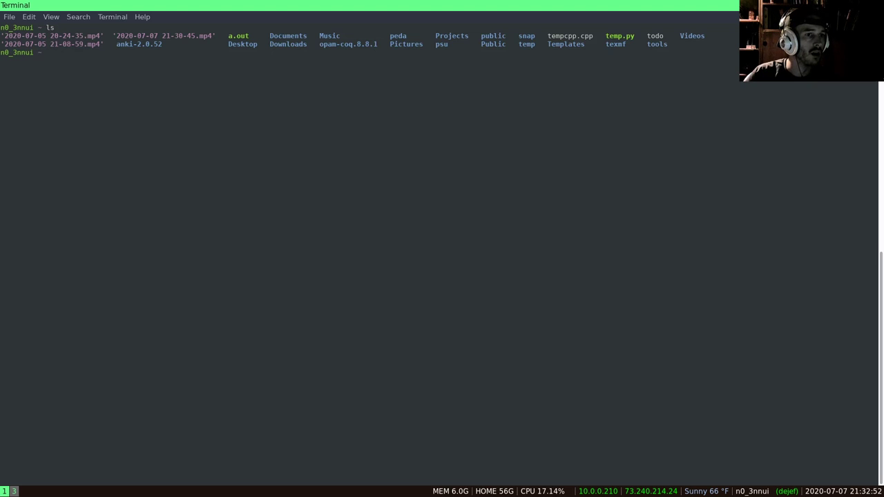
Step: Run objdump -d -M intel a.out paged through less, read it, and quit back to the prompt
text(obj)
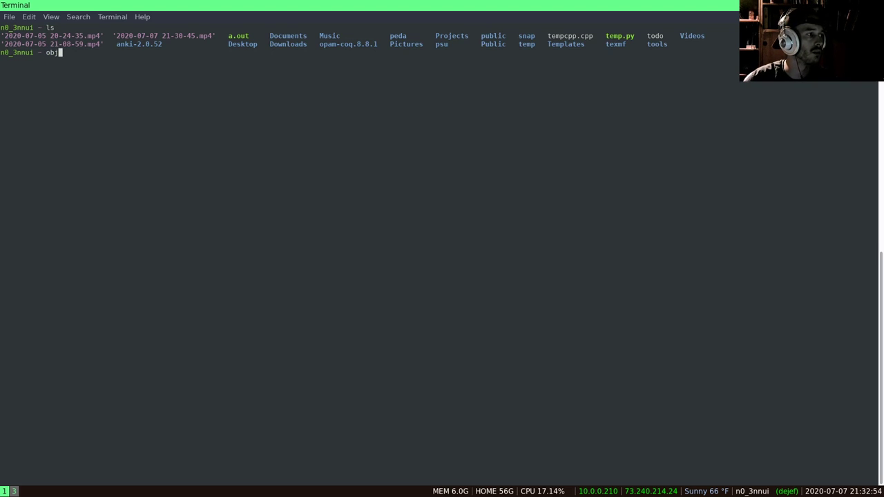
text(dump)
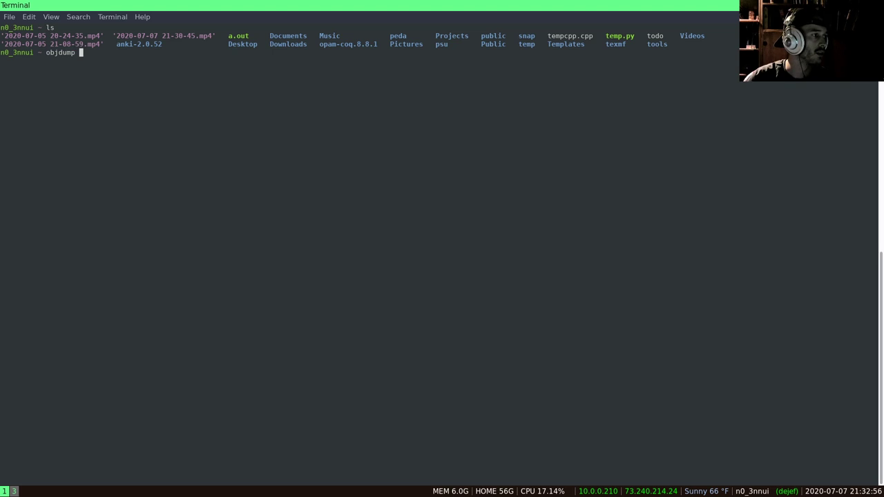
text(a.out)
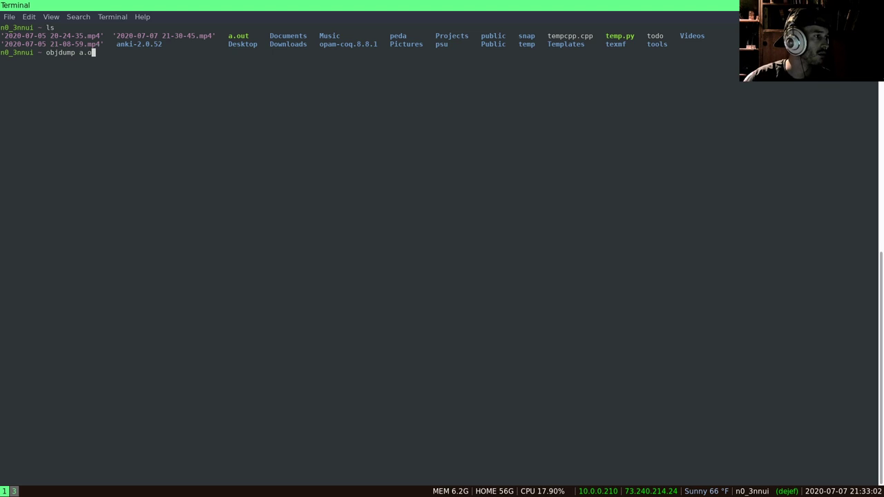
text(-d -)
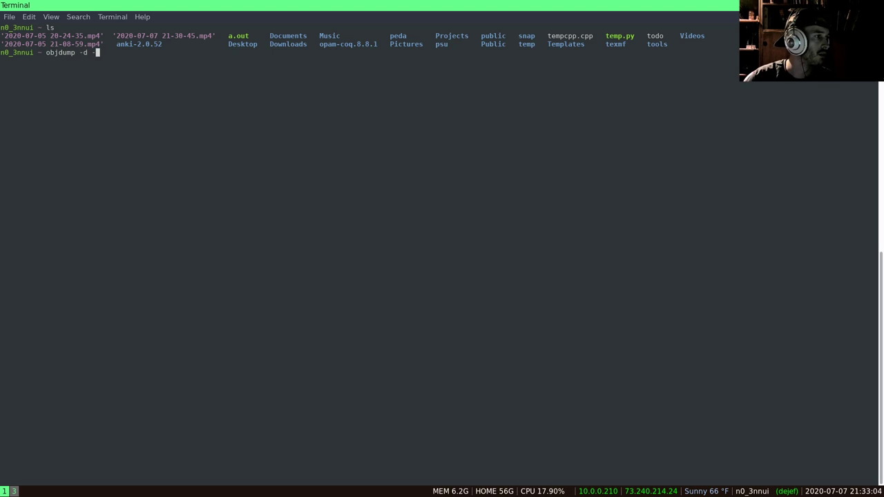
text(-M intel)
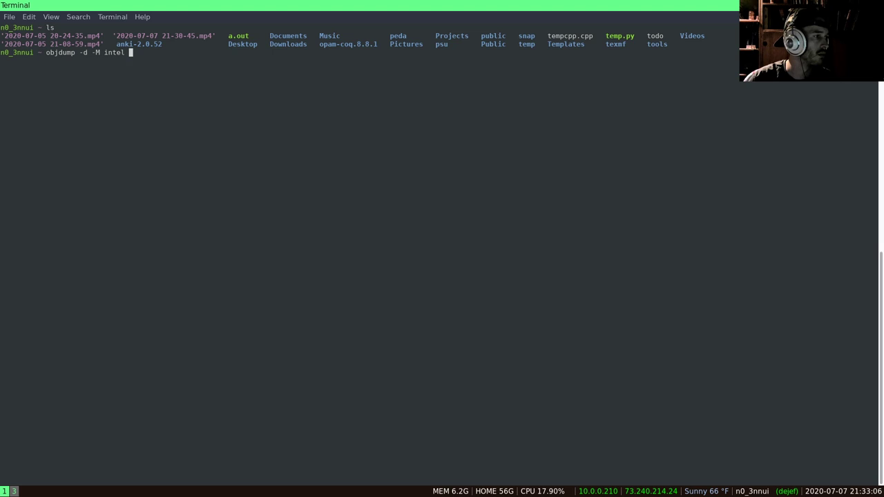
text(a.out)
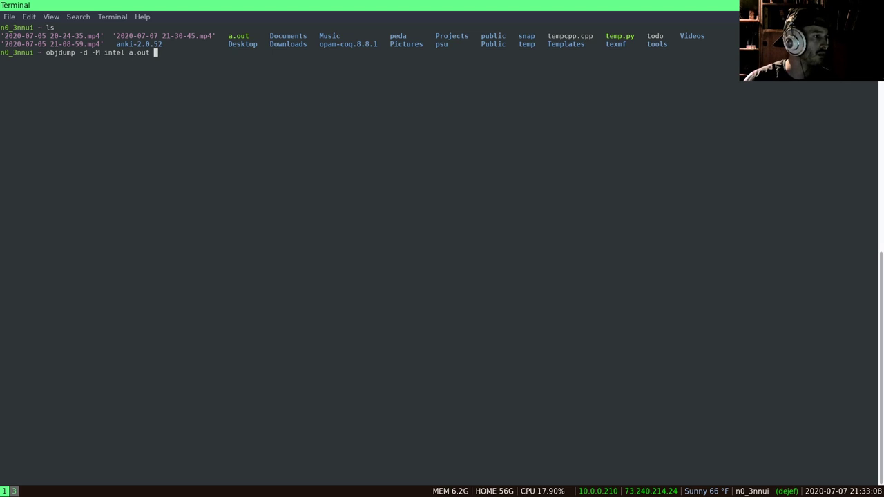
key(Return)
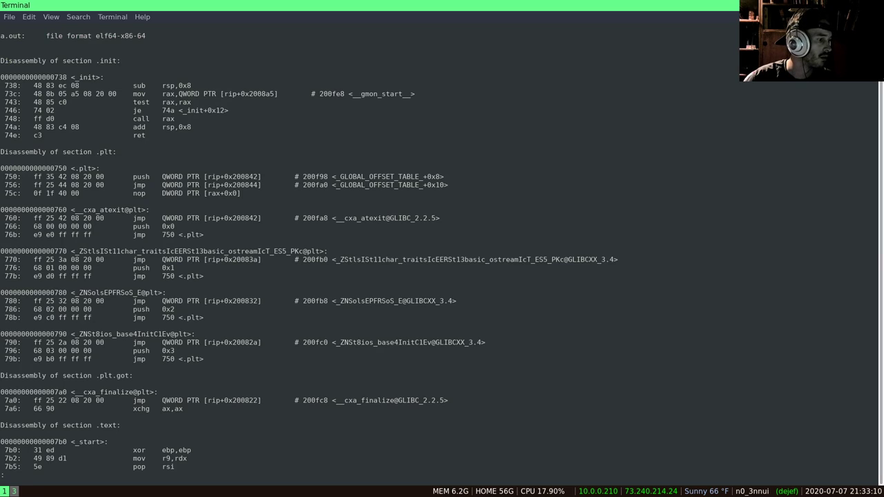
scroll(down, 3)
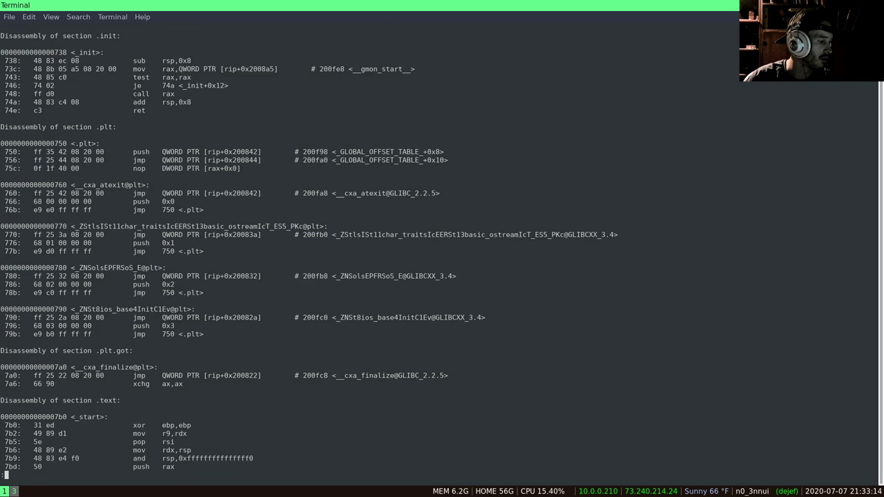
key(q)
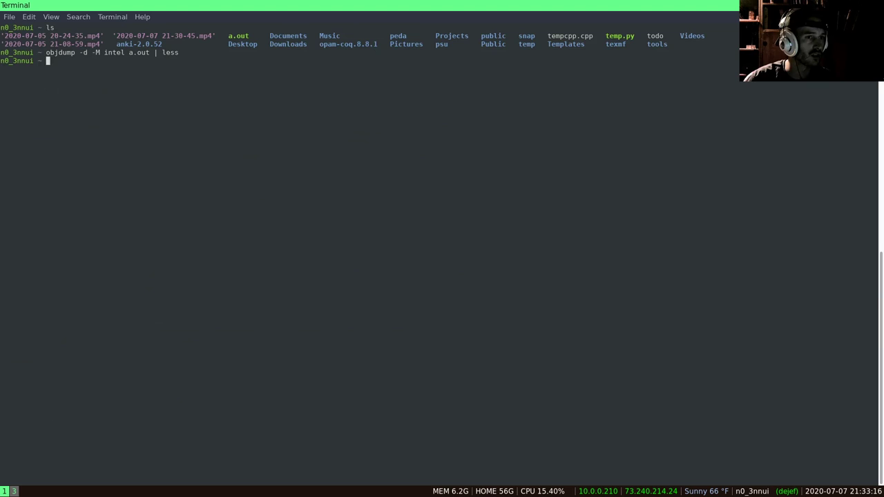
Step: Begin changing directory into psu/malware
text(cd psu/malware/)
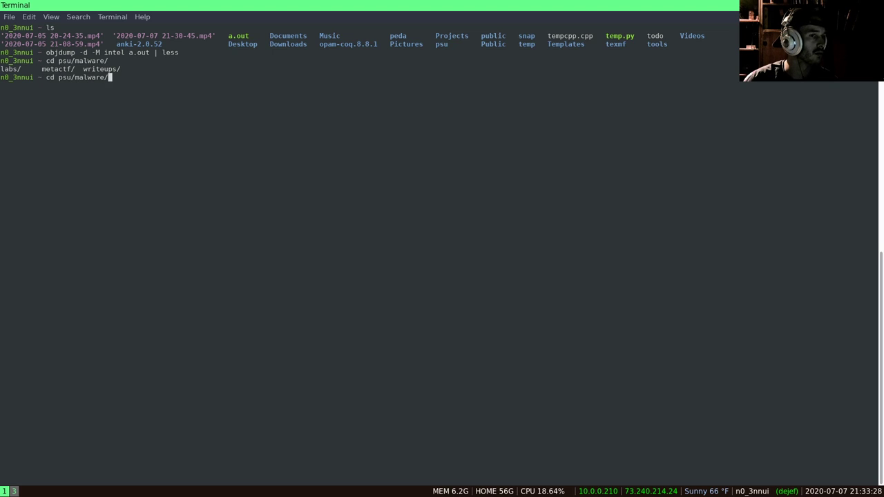
Step: Launch ./Cutter-v1.10.3-x64.Linux.AppImage from the tools directory
key(ctrl+c)
text(cd tools/)
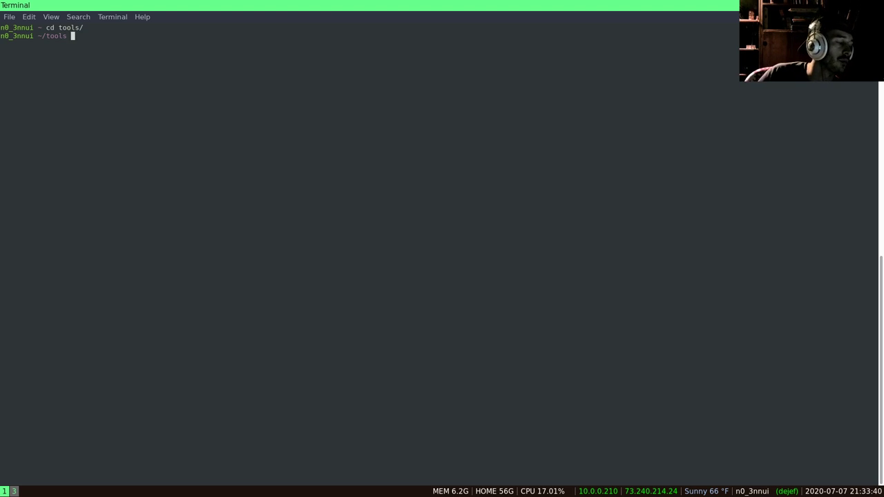
text(./)
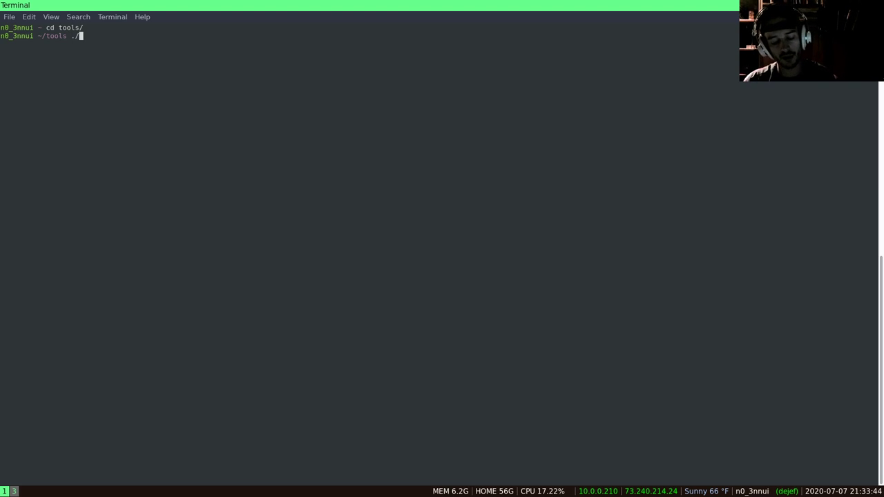
text(cu)
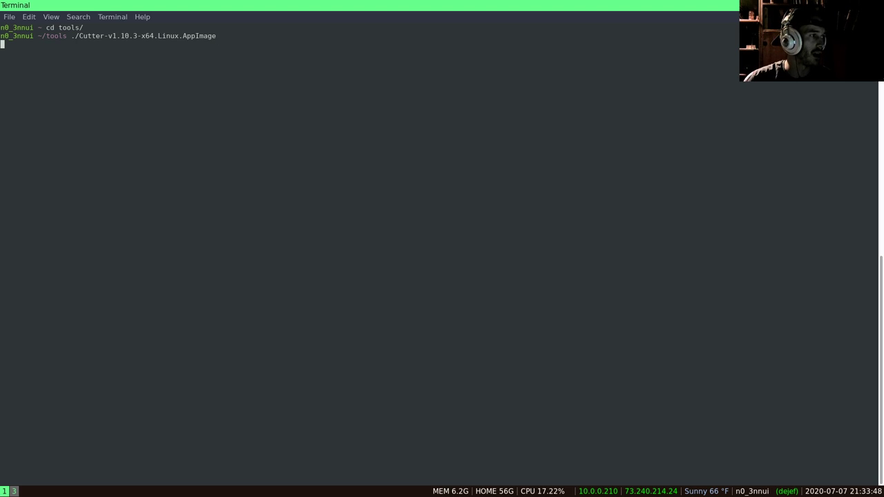
key(Return)
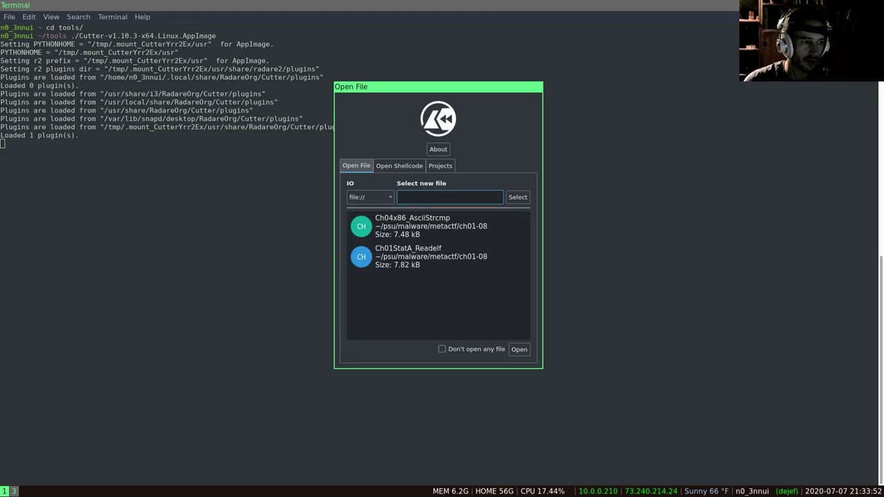
Step: Load the Ch04x86_AsciiStrcmp binary with Auto-Analysis (aaa) enabled
click(430, 226)
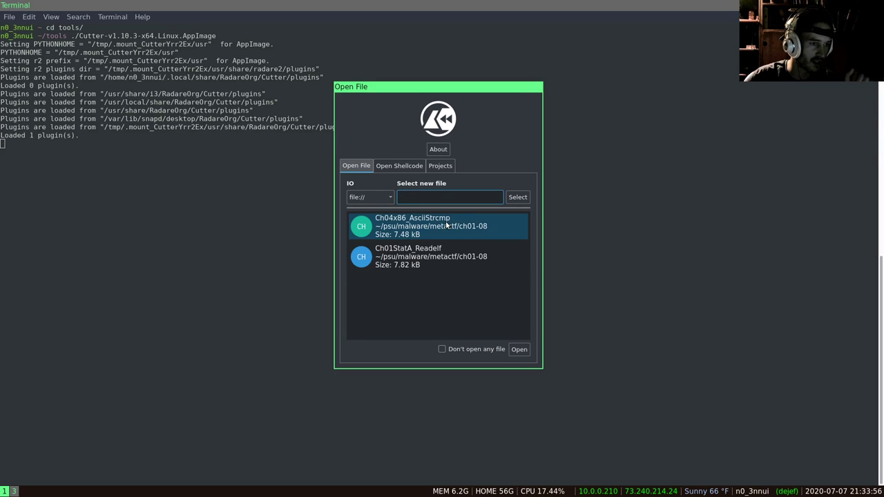
click(438, 227)
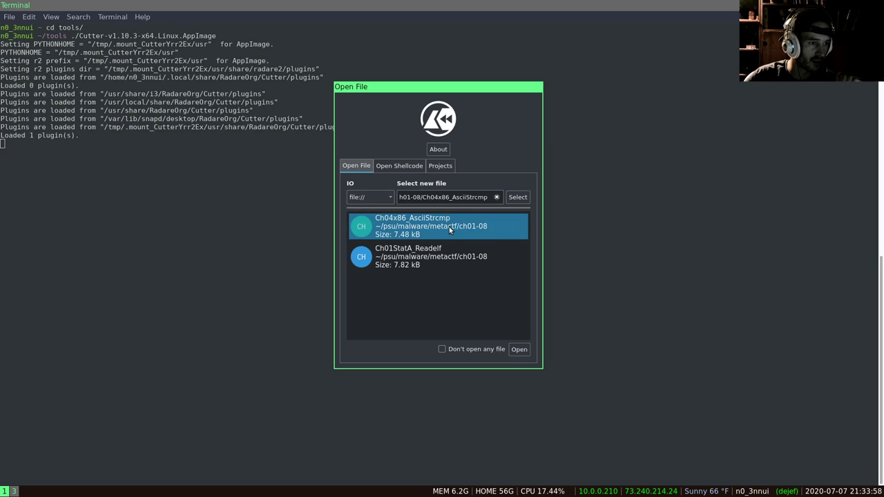
click(519, 348)
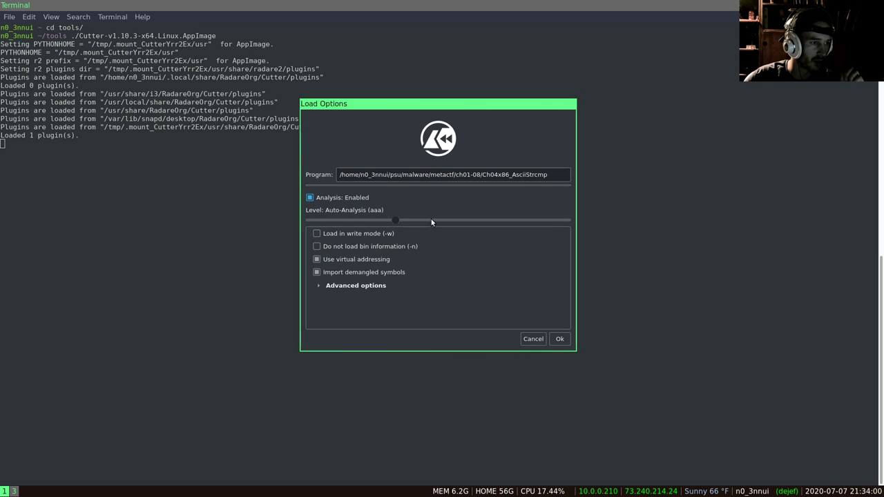
mouse_move(326, 163)
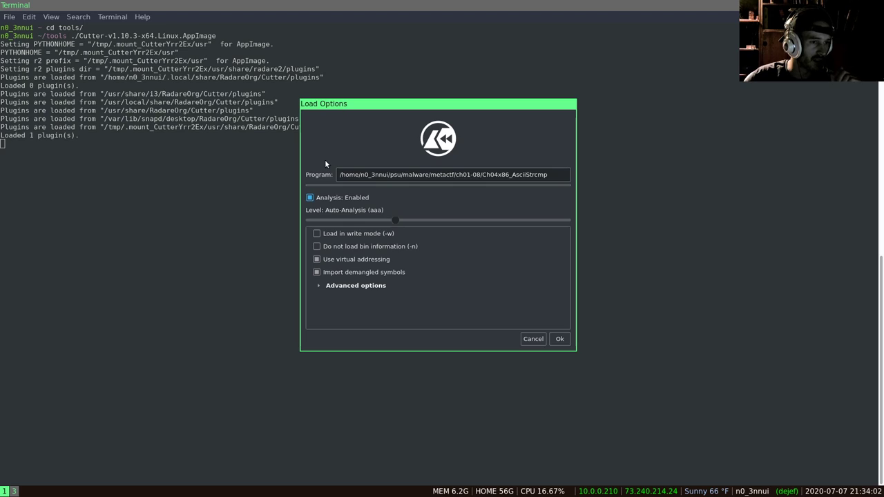
mouse_move(445, 199)
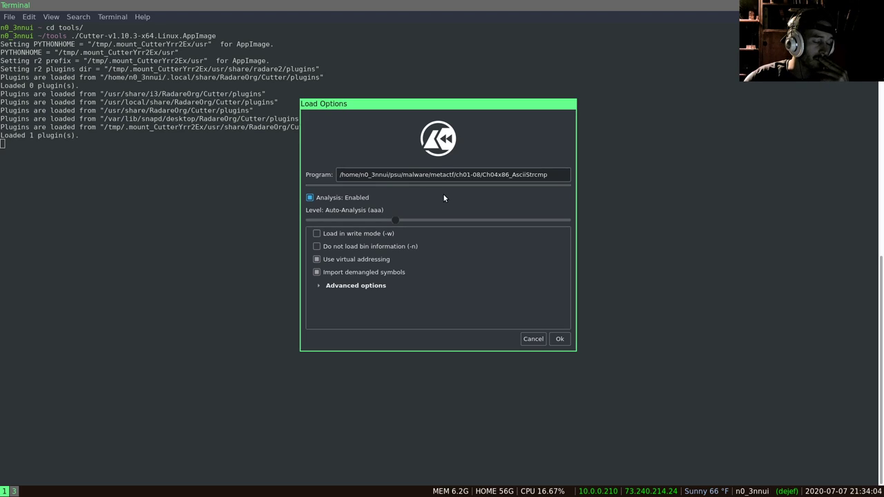
mouse_move(451, 204)
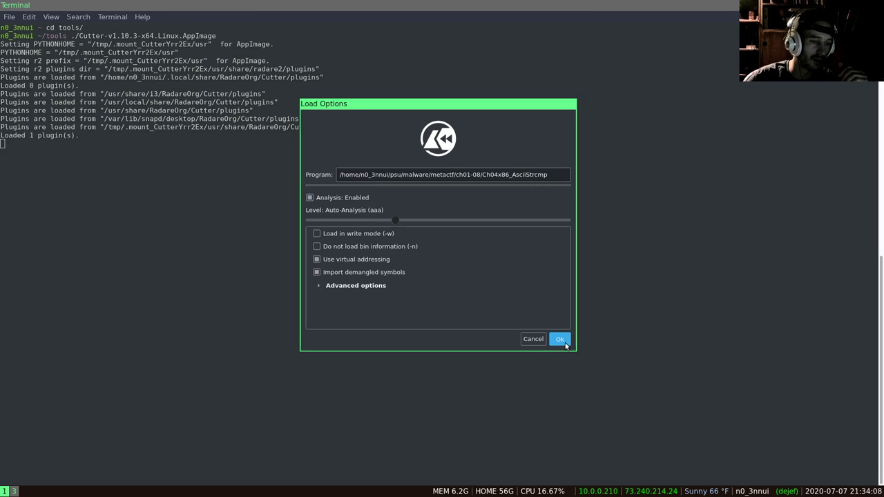
click(560, 340)
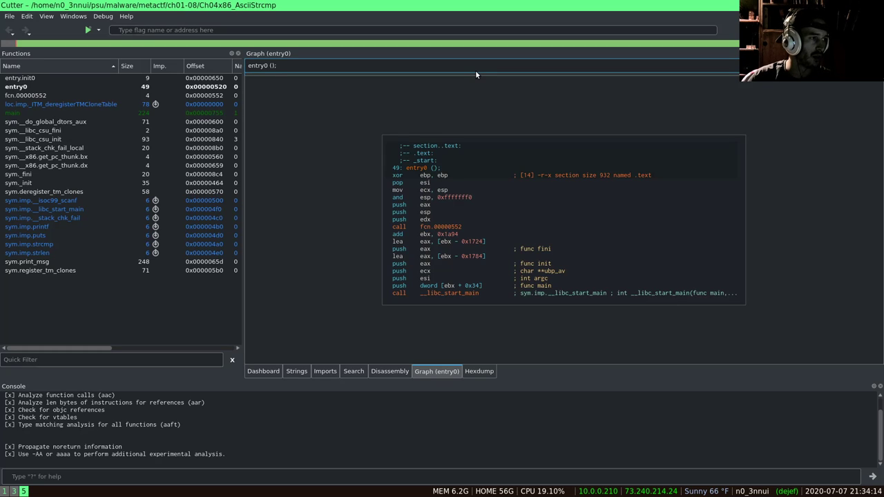
Step: Browse the interface layout options and the list of panels that can be shown
click(8, 16)
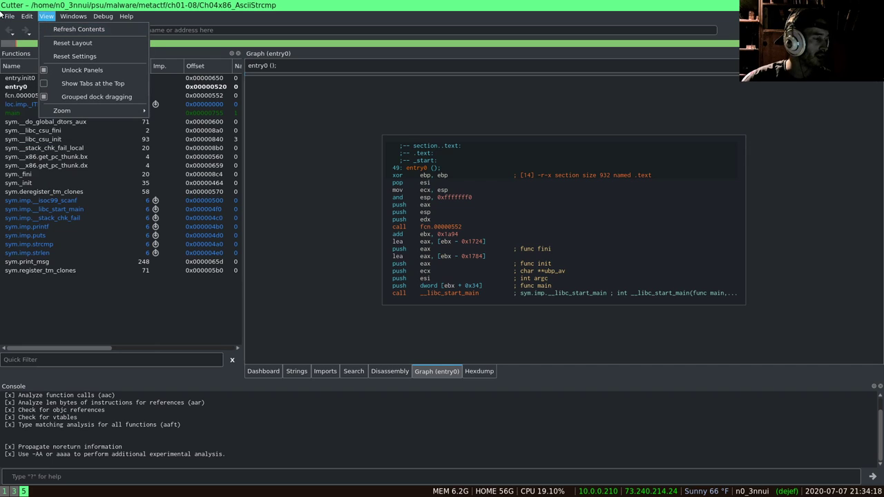
click(9, 17)
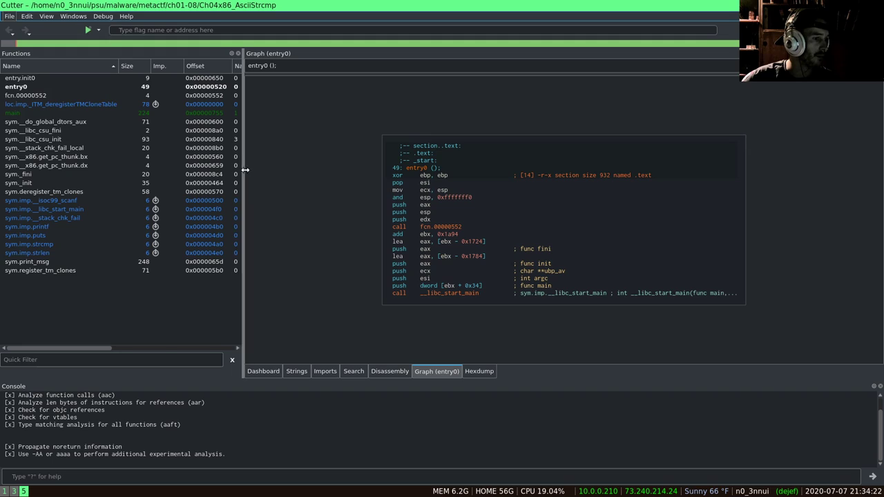
mouse_move(404, 212)
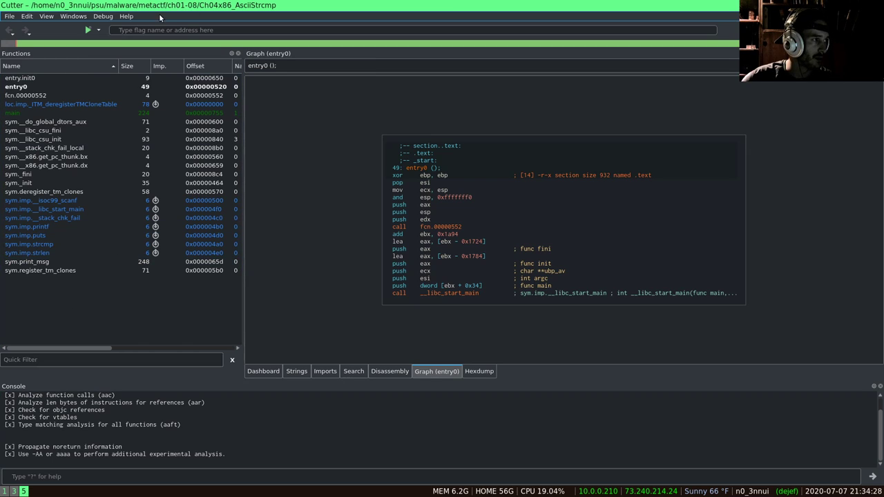
mouse_move(325, 57)
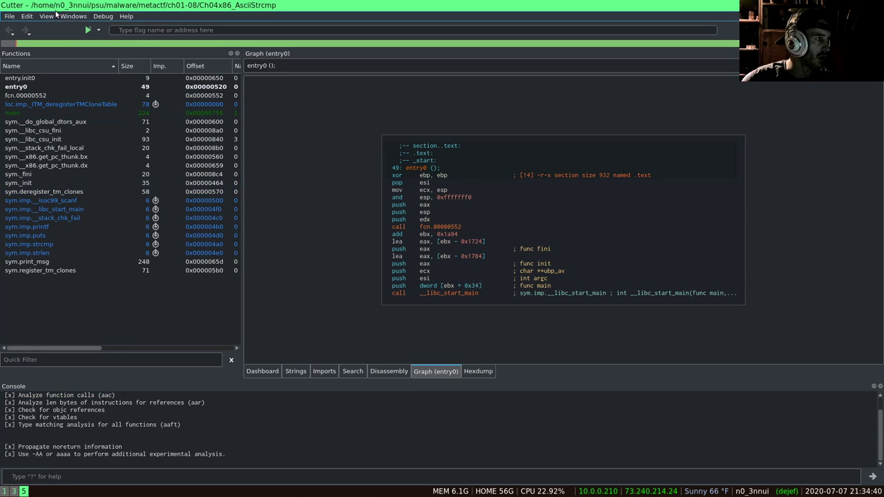
click(71, 17)
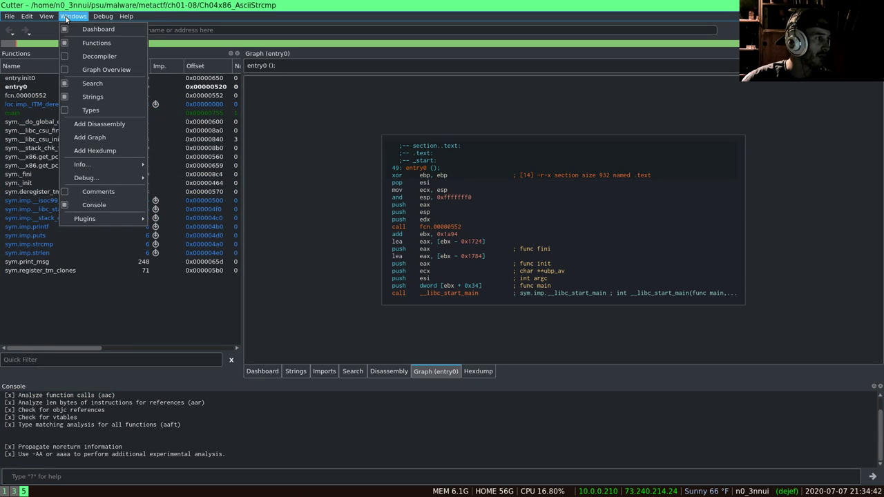
mouse_move(105, 69)
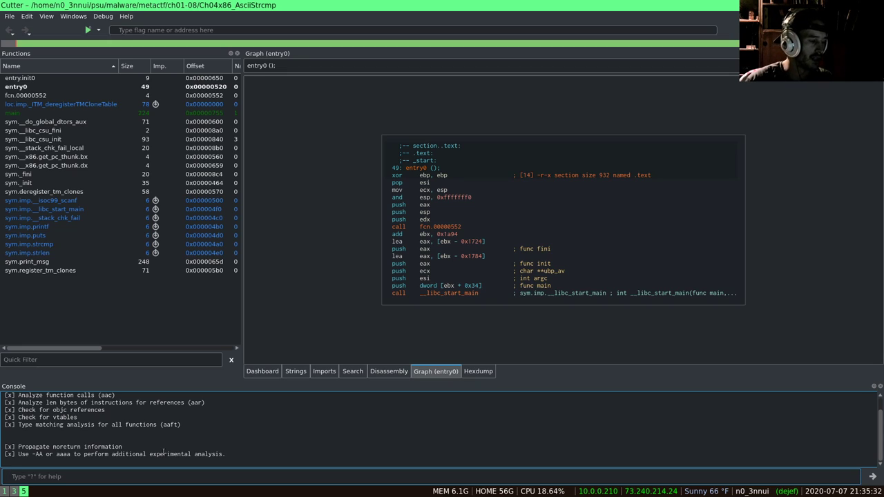
mouse_move(246, 56)
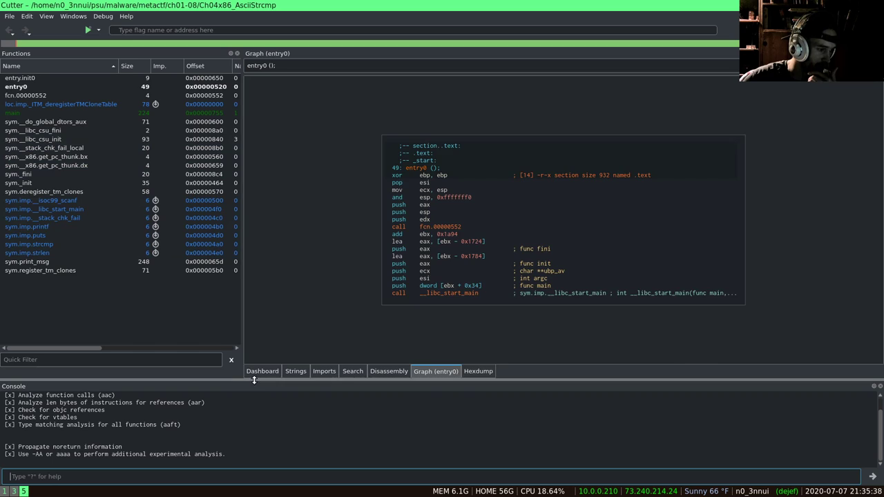
Step: Show the Dashboard overview with file info, hashes and libraries for Ch04x86_AsciiStrcmp
click(262, 370)
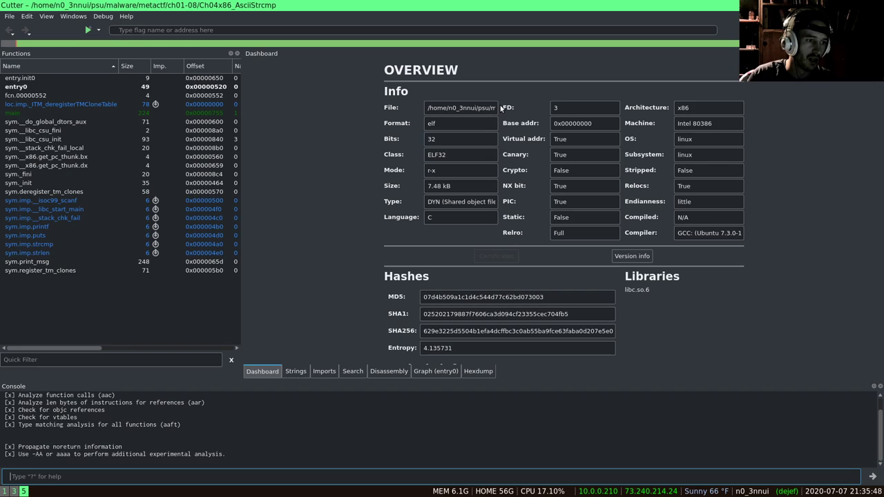
mouse_move(414, 194)
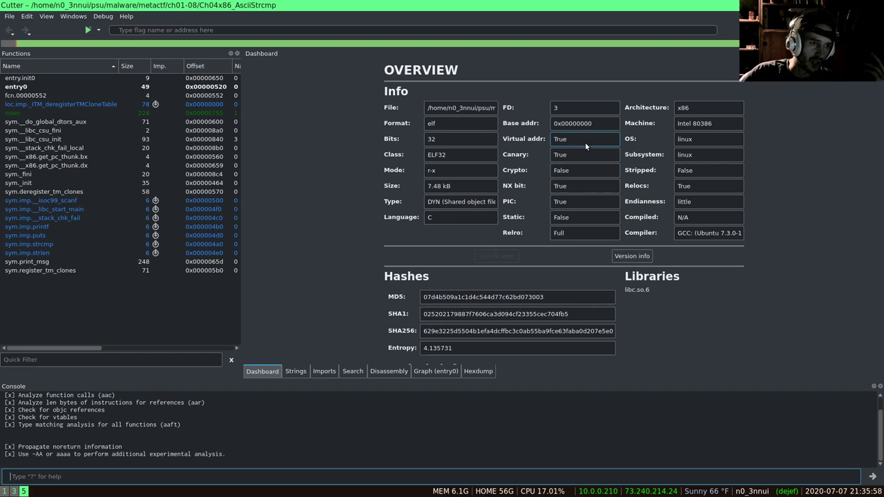
mouse_move(575, 171)
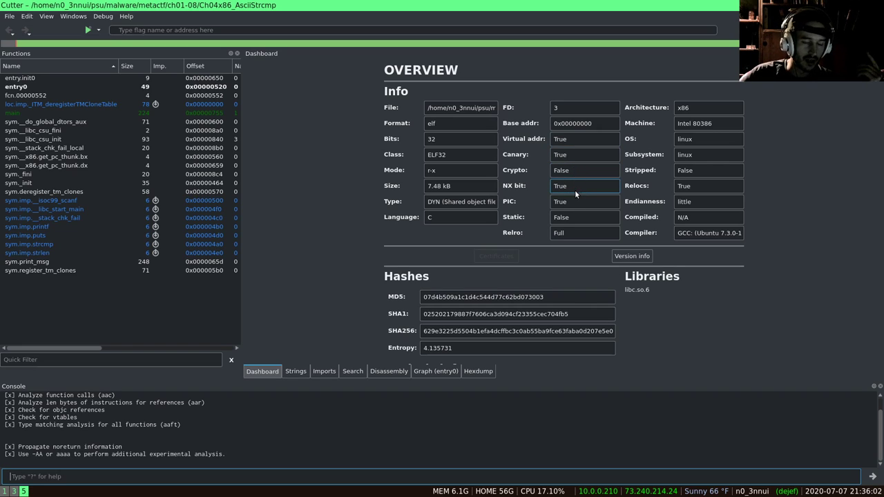
mouse_move(580, 198)
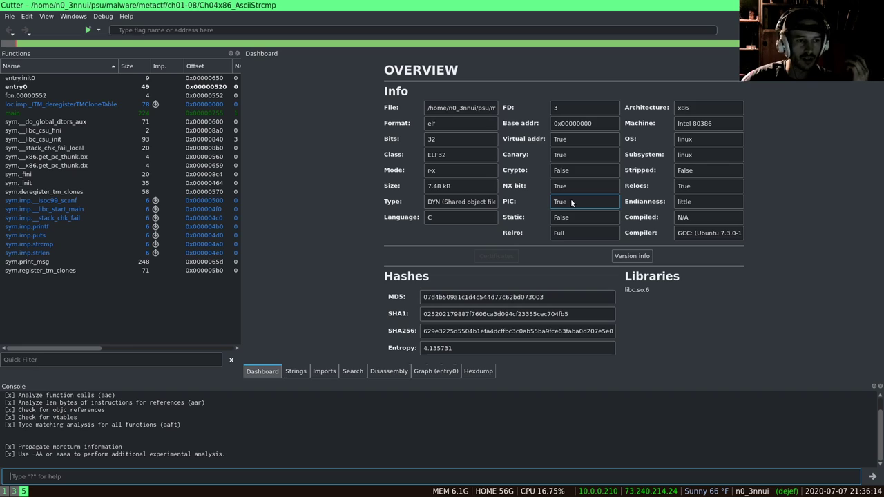
mouse_move(707, 185)
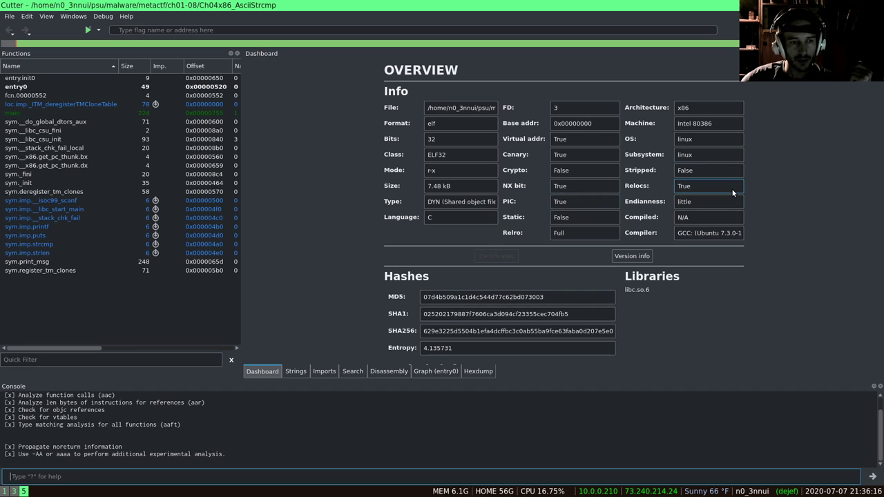
mouse_move(735, 193)
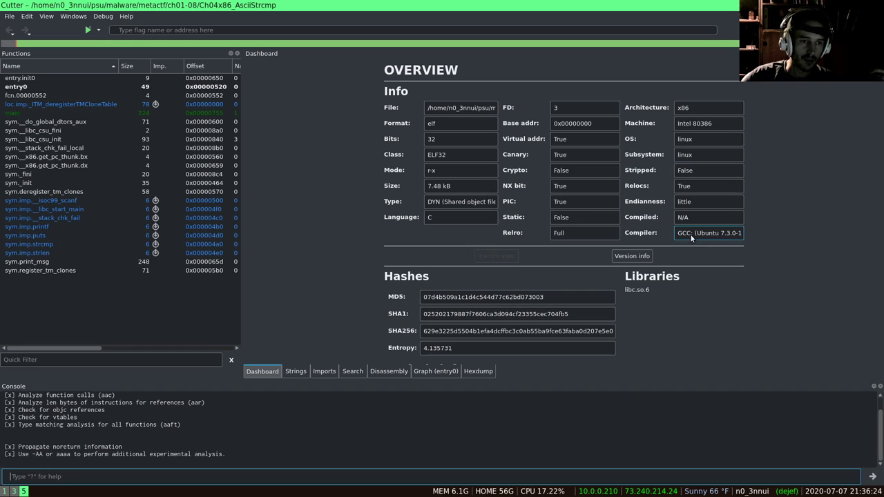
mouse_move(307, 110)
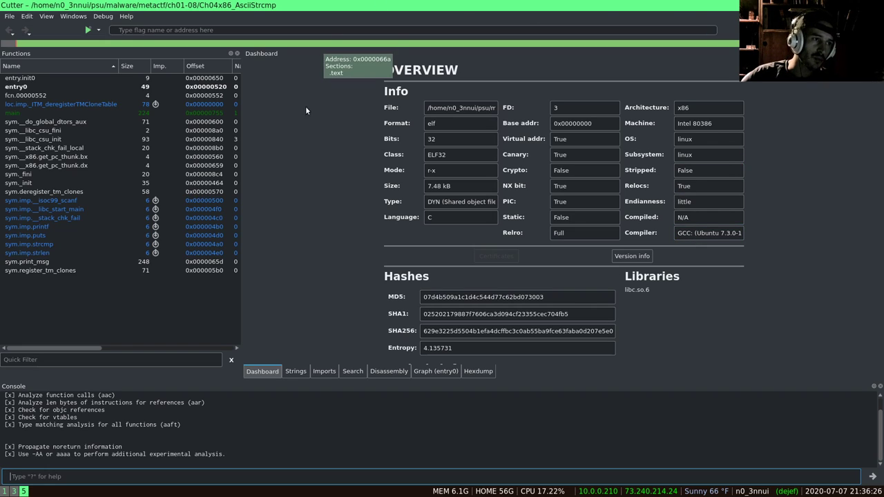
mouse_move(329, 142)
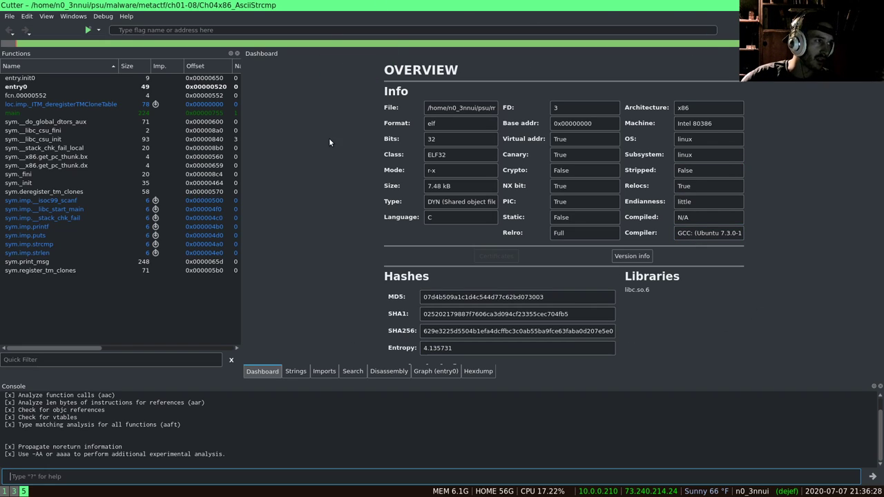
Step: Scroll the Dashboard down to the Analysis info section (23 functions, 117 xrefs, 41% coverage)
scroll(down, 3)
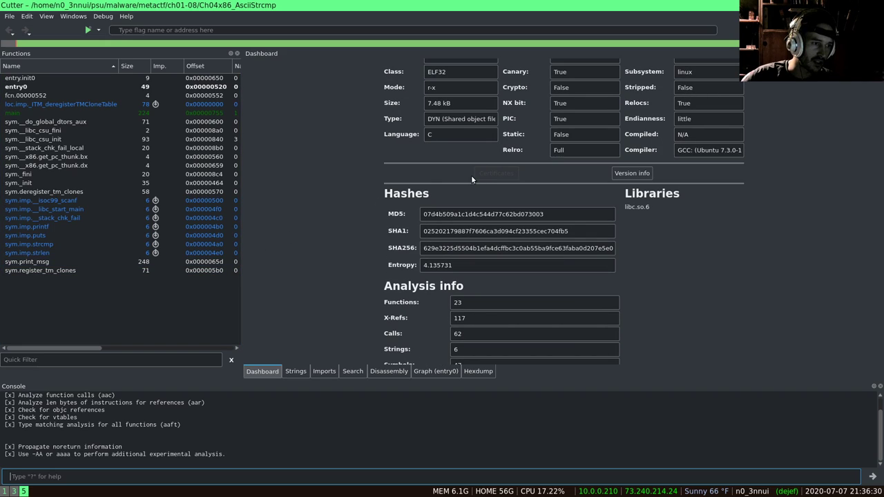
mouse_move(442, 286)
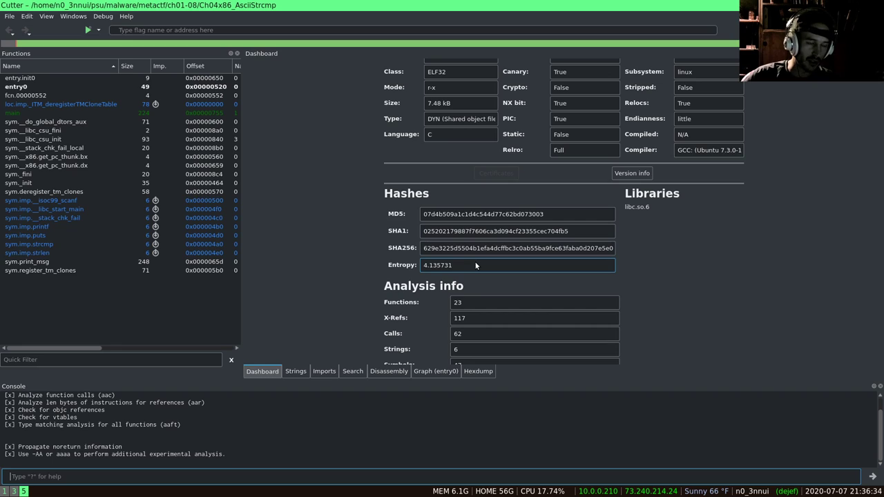
mouse_move(481, 256)
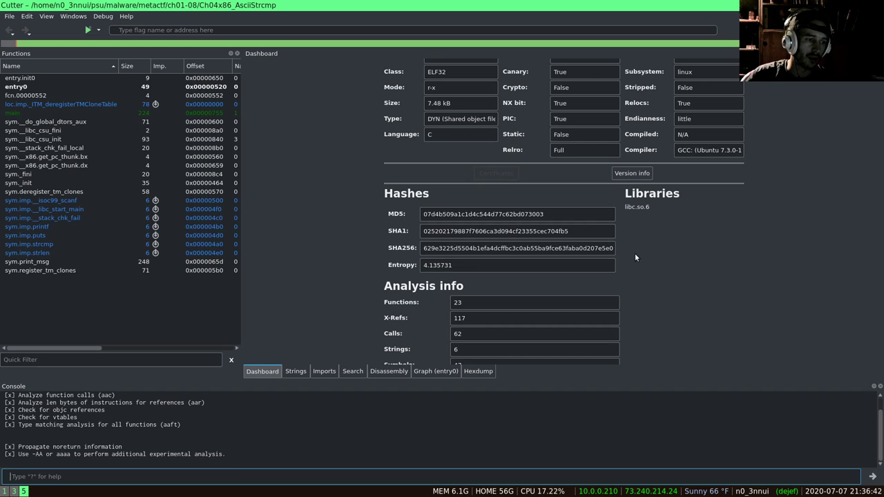
scroll(down, 3)
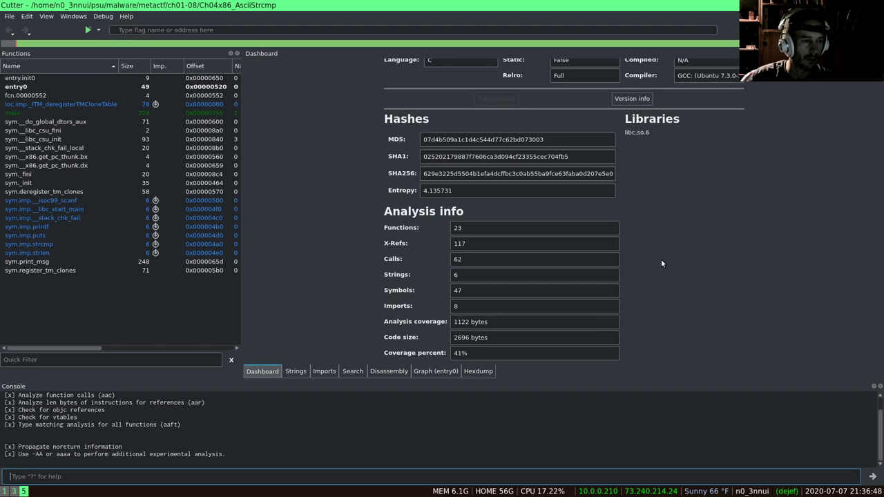
mouse_move(404, 212)
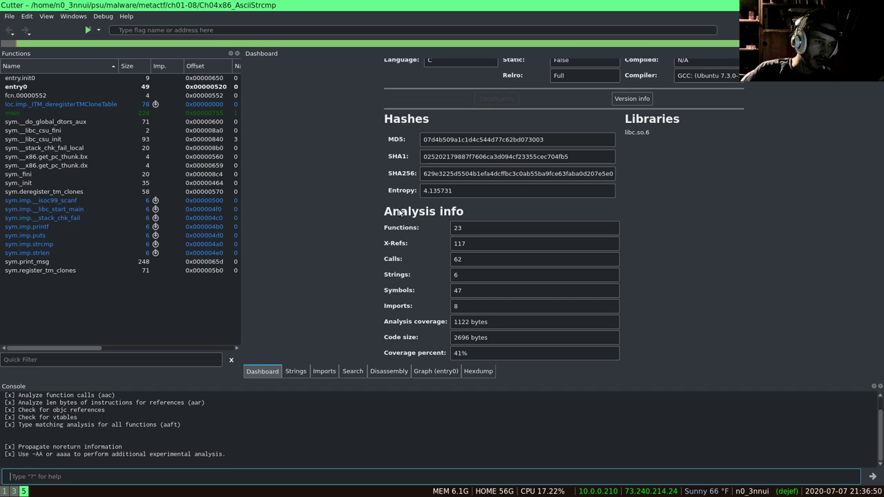
mouse_move(417, 202)
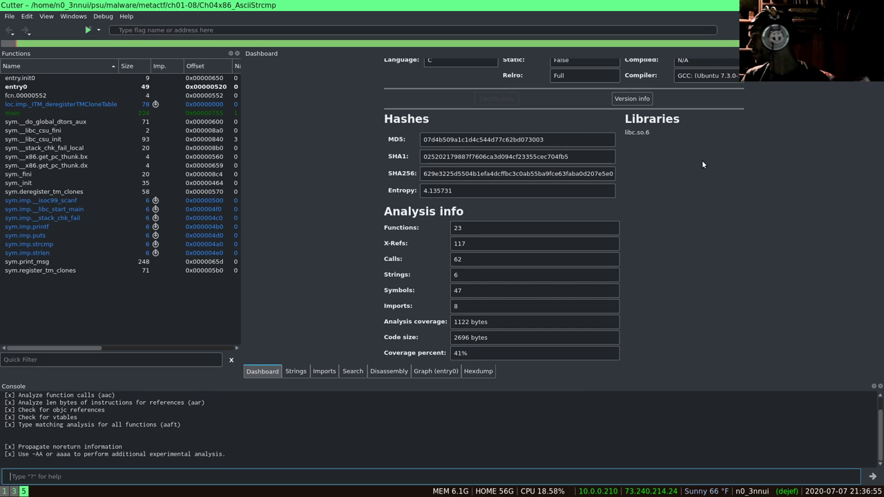
mouse_move(384, 263)
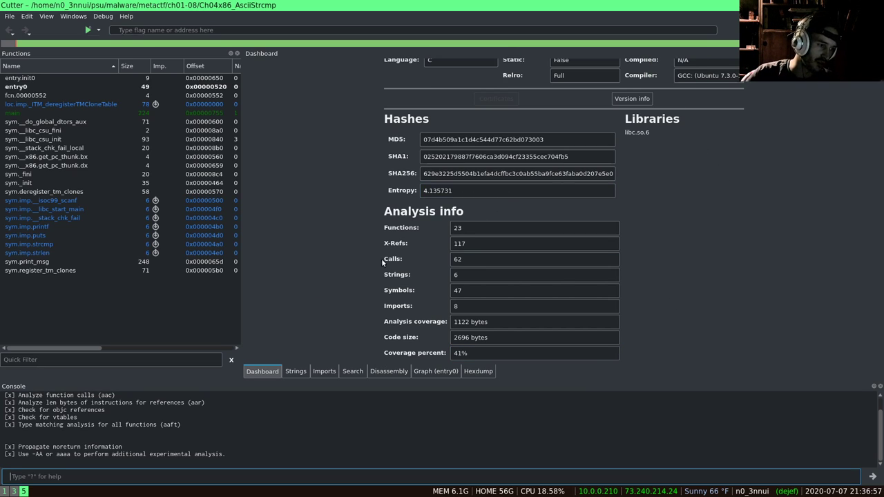
Step: Browse the 96 strings, selecting the garbled string, "Good job." and the ASCII-encoding instructions string
click(296, 370)
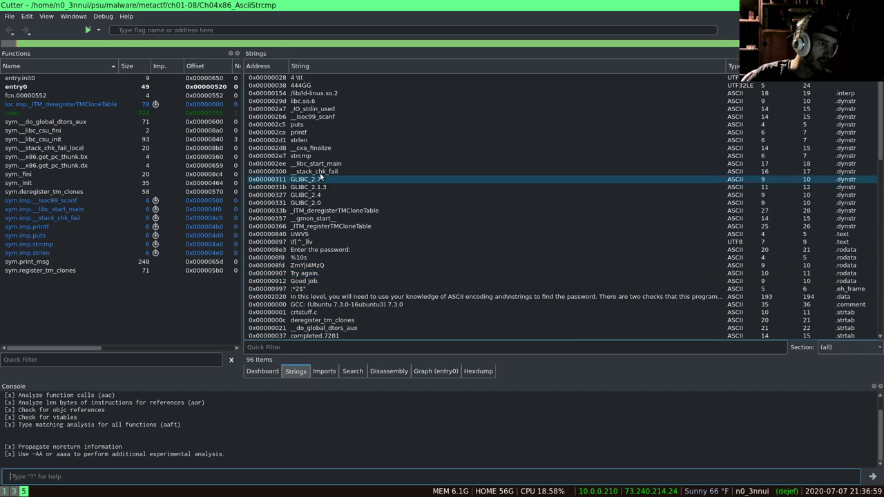
click(307, 265)
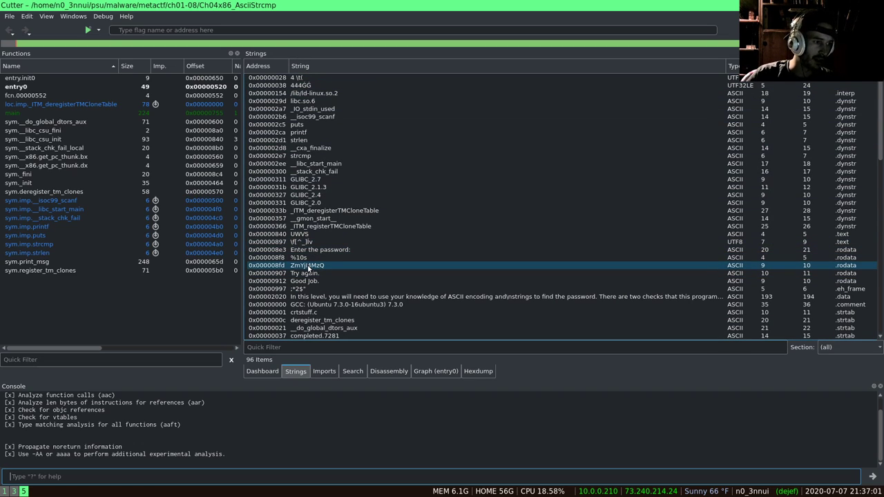
click(301, 256)
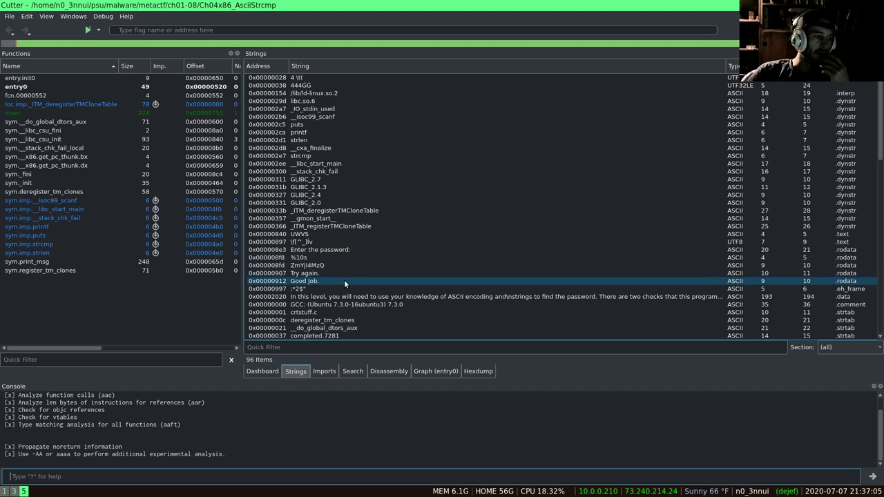
click(348, 273)
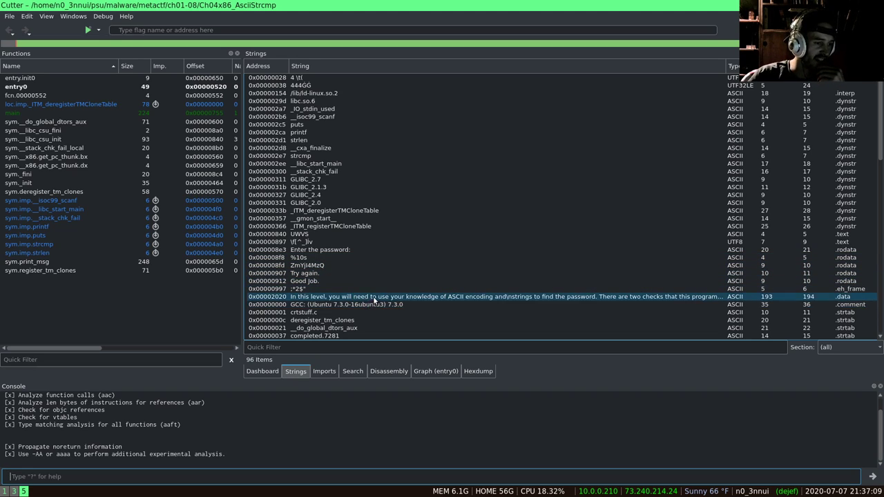
scroll(down, 3)
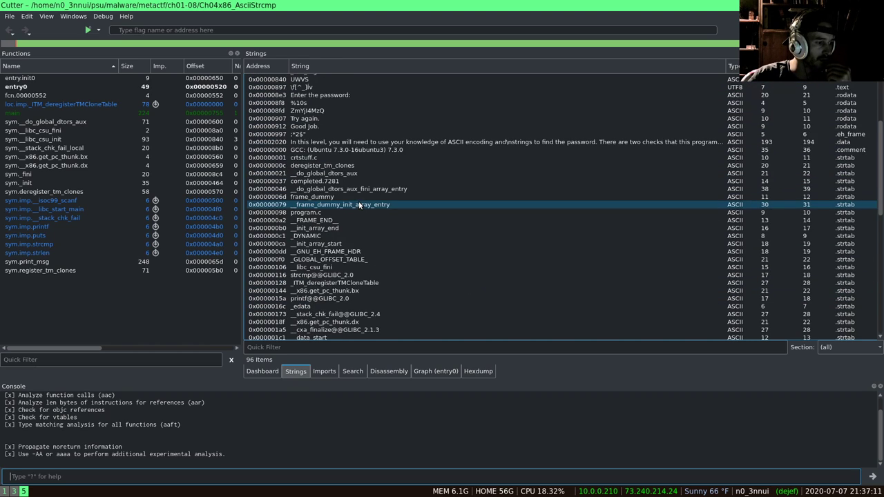
scroll(up, 3)
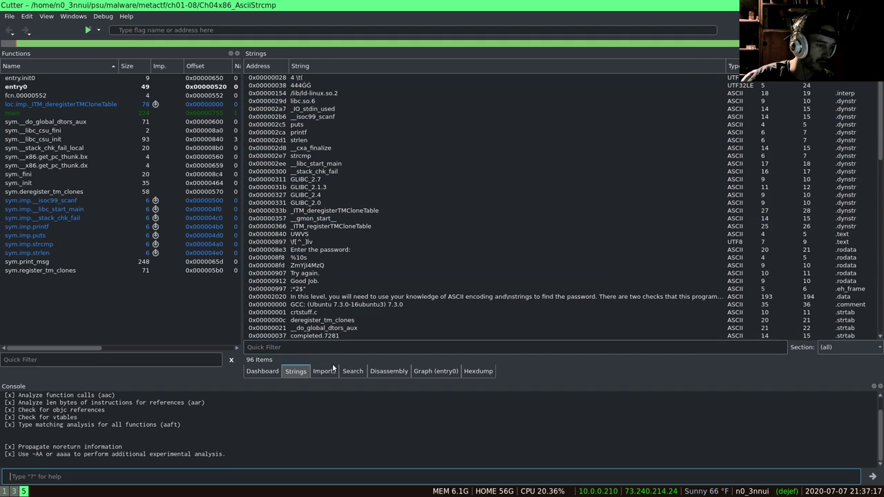
Step: List the imported functions and select __stack_chk_fail among scanf, puts, printf, strcmp and strlen
click(323, 371)
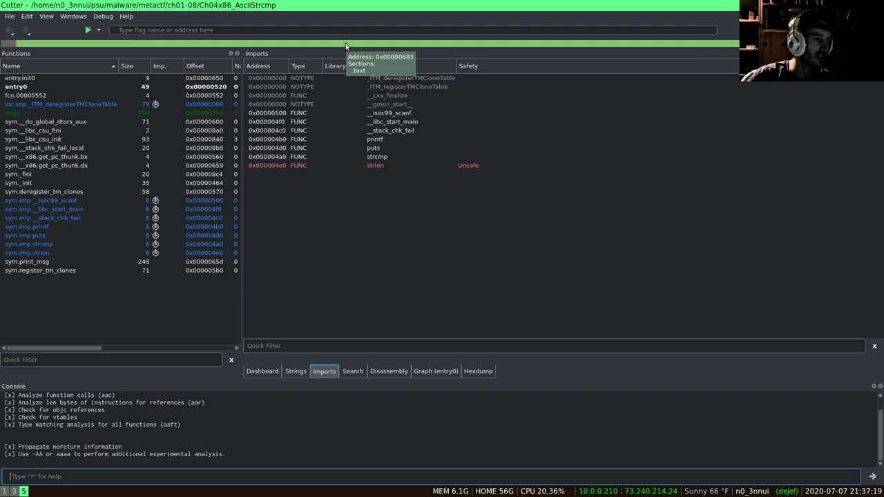
click(392, 130)
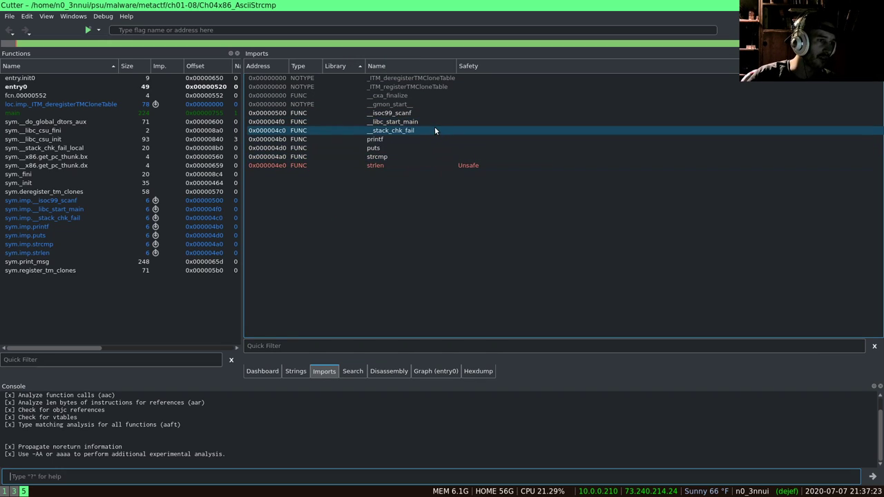
click(377, 156)
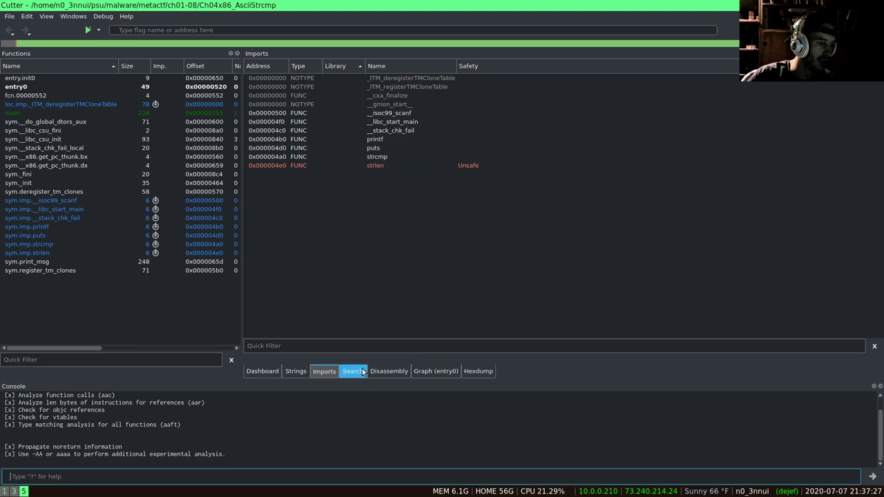
Step: Read the disassembly listing around entry0, deregister_tm_clones and __do_global_dtors_aux
click(388, 370)
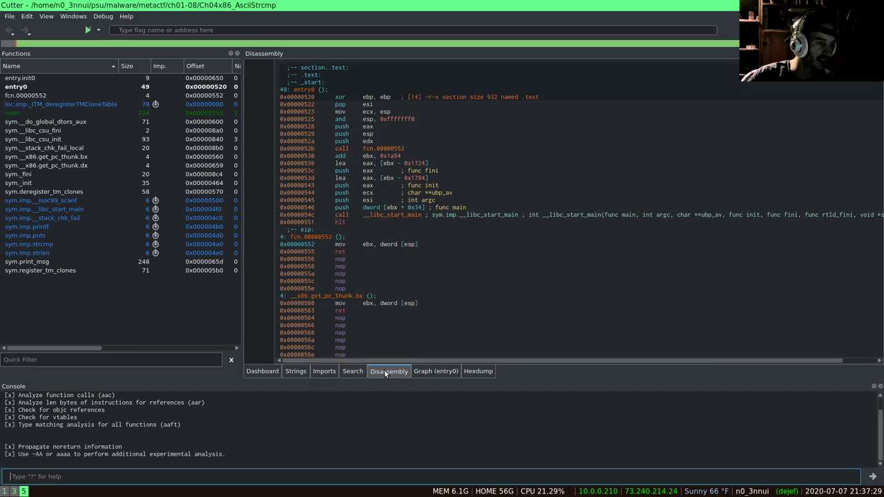
scroll(down, 3)
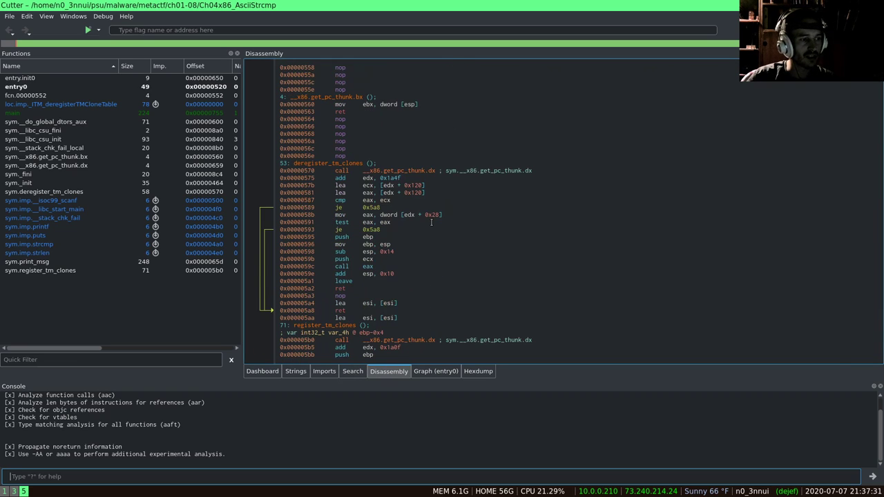
scroll(up, 3)
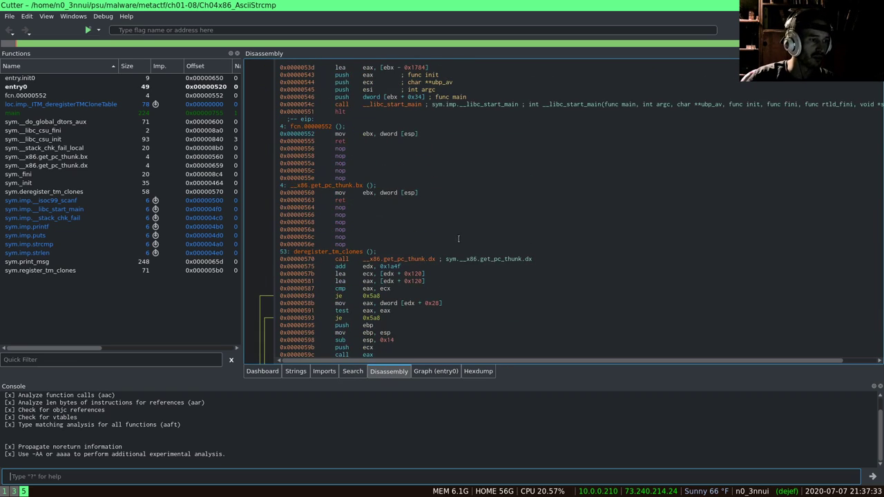
scroll(up, 3)
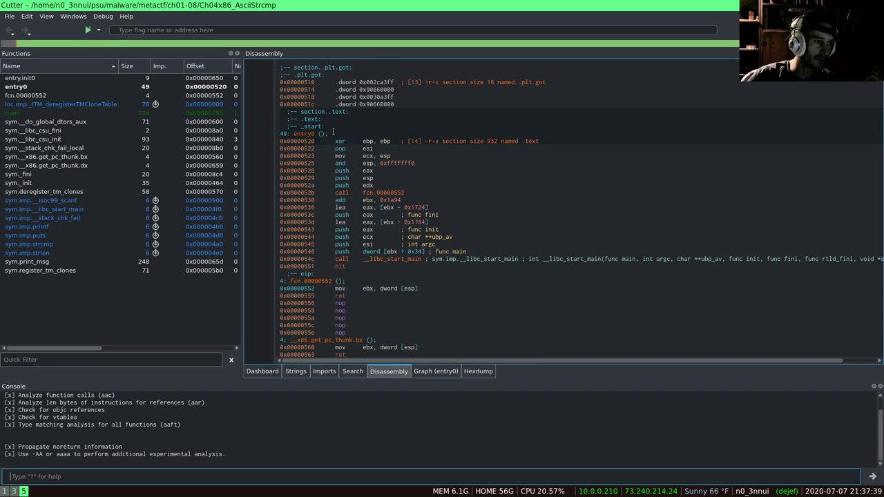
scroll(down, 3)
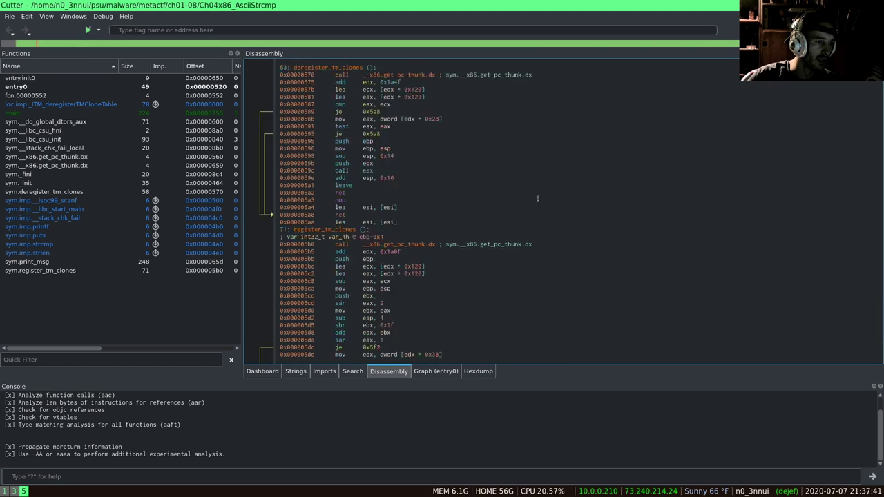
scroll(down, 3)
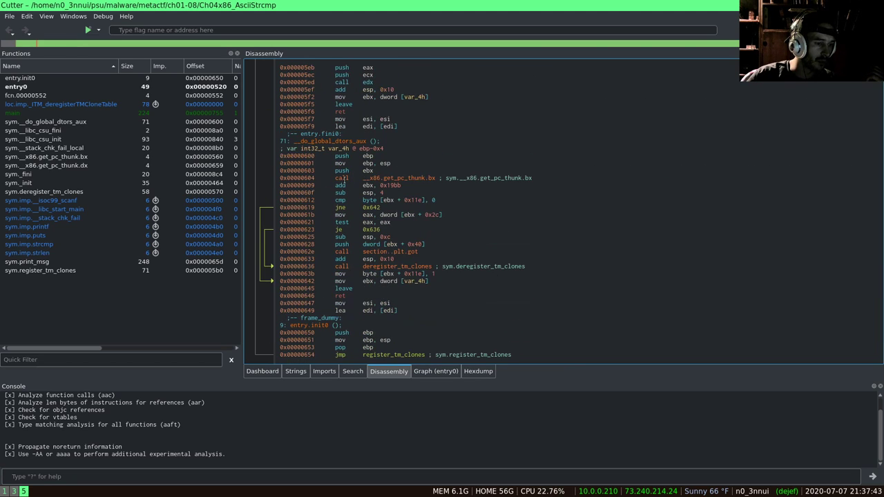
Step: Explore the entry0 and main control-flow graphs via the Windows panel list, then show the raw Hexdump
click(435, 370)
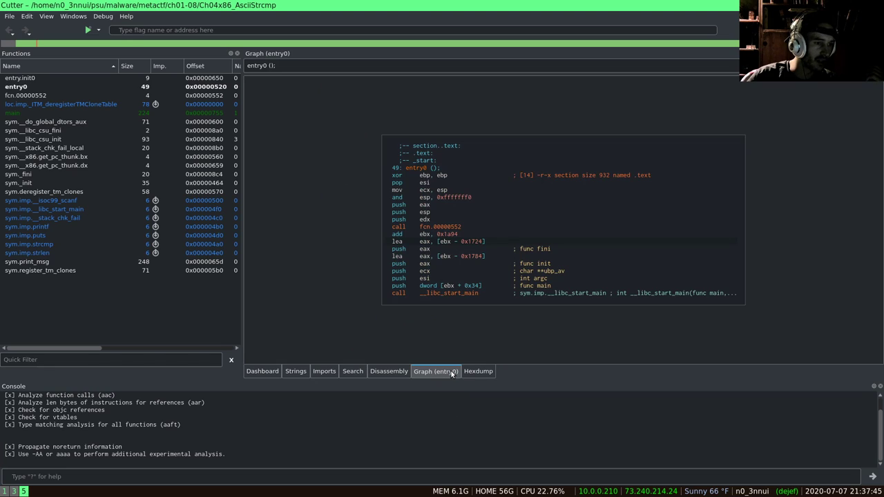
mouse_move(395, 209)
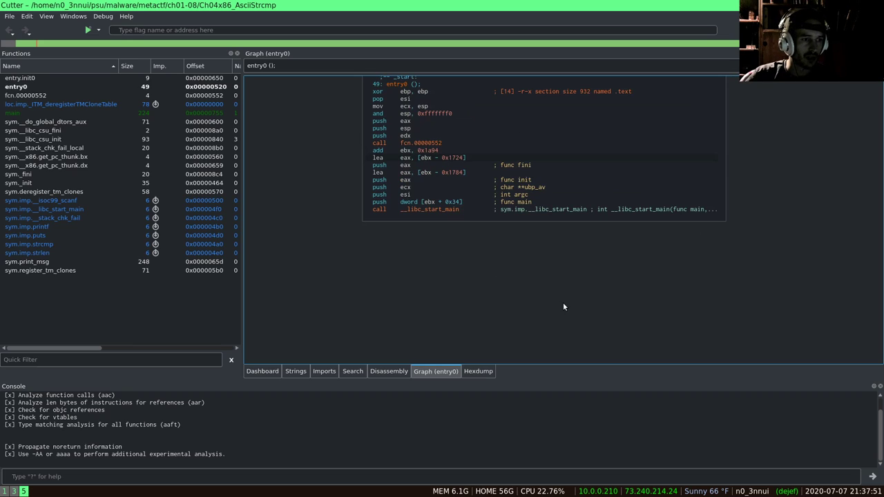
click(69, 122)
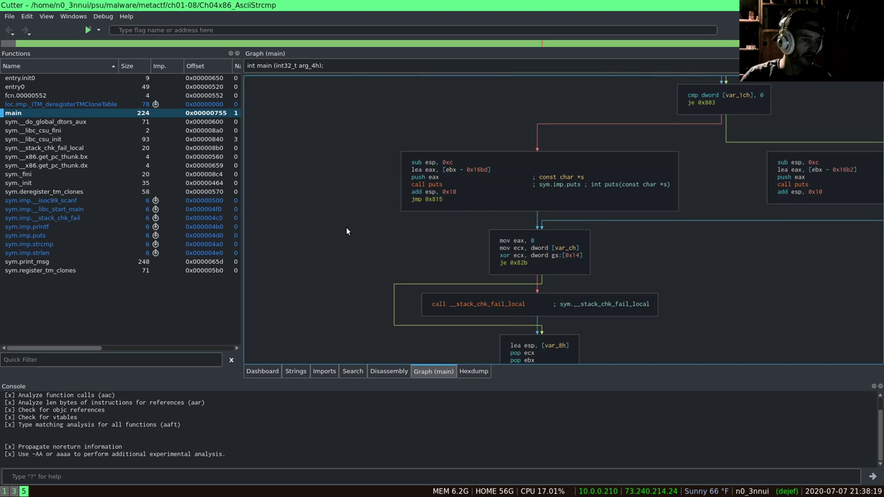
click(73, 16)
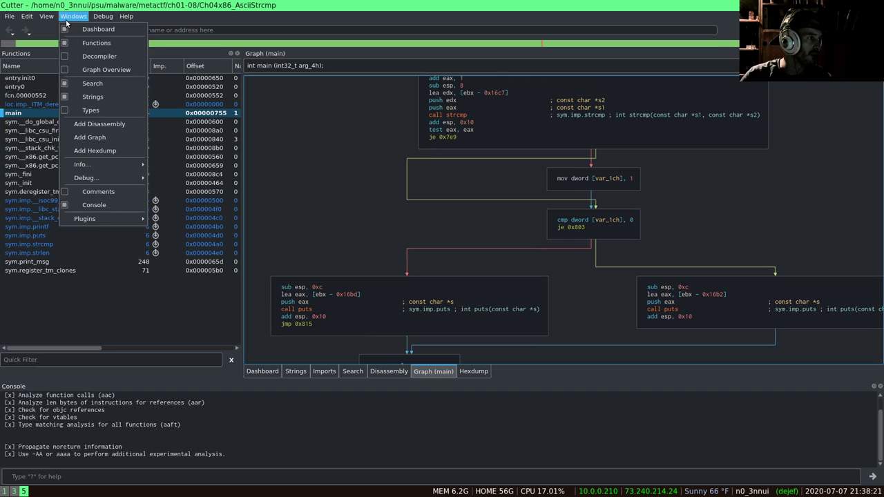
click(107, 69)
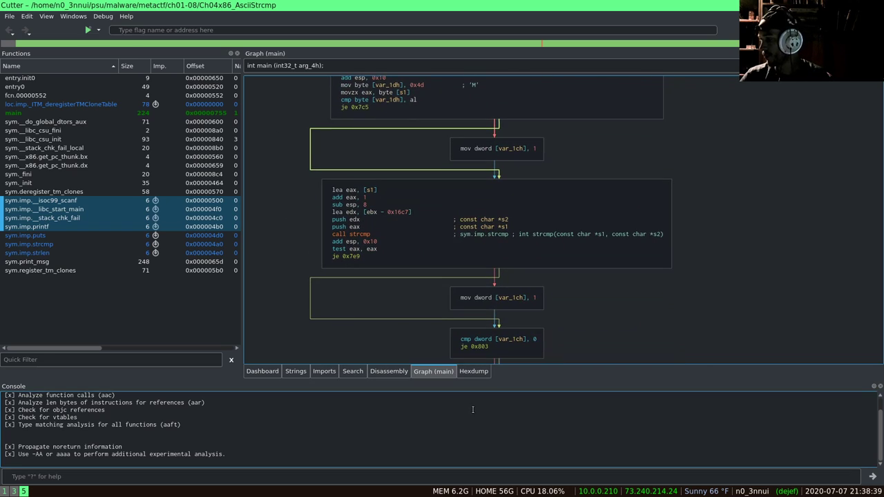
click(472, 370)
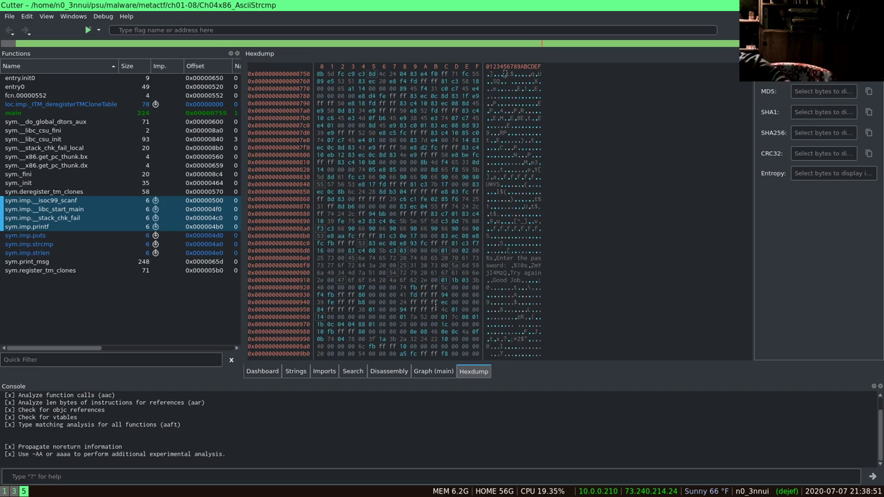
mouse_move(562, 50)
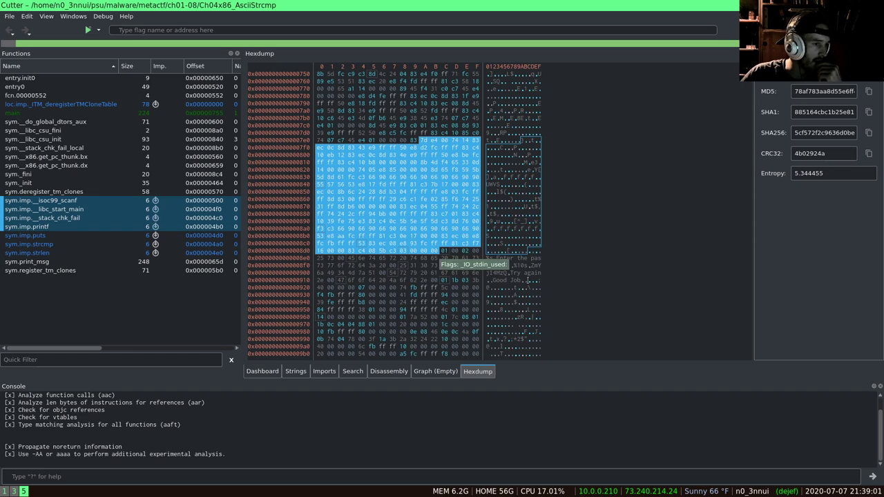
Step: Return to the Dashboard overview of the binary after hashing a Hexdump byte block
click(262, 370)
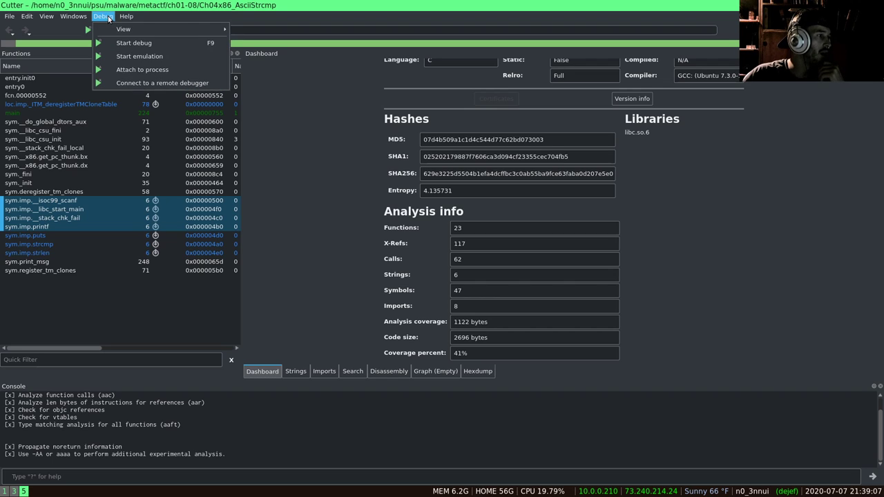
mouse_move(86, 29)
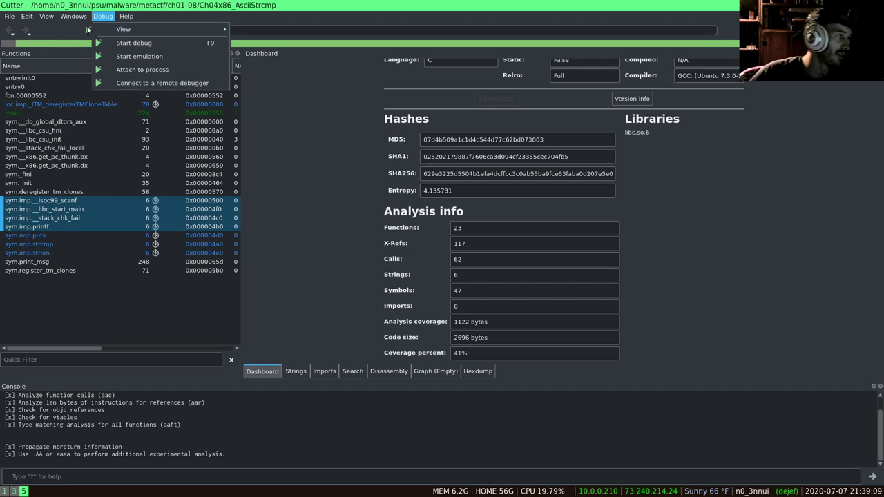
Step: Show the Windows menu listing panels such as Decompiler over the Dashboard
click(73, 17)
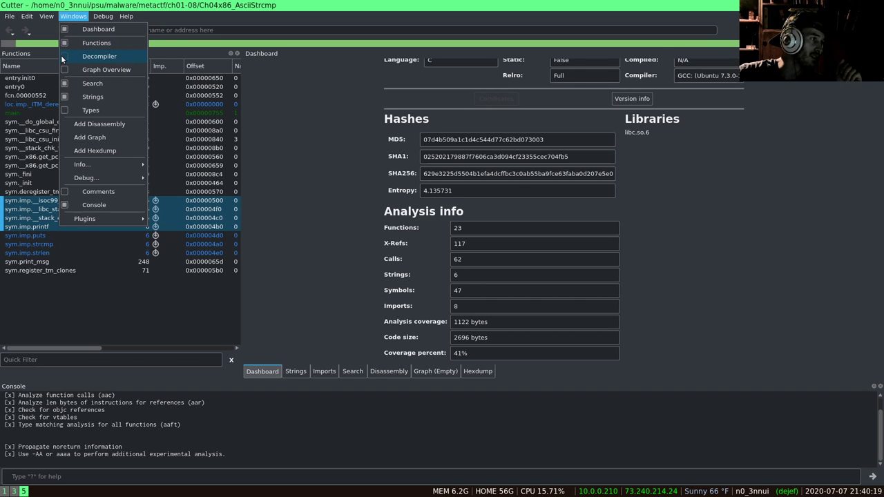
Step: Add the Ghidra Decompiler panel with main's pseudo-C beside the disassembly of main's strcmp and puts calls
click(100, 55)
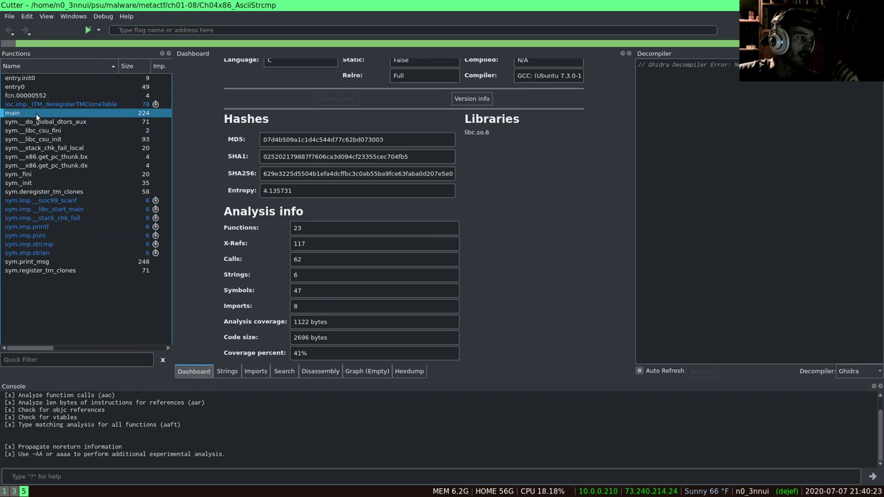
click(403, 370)
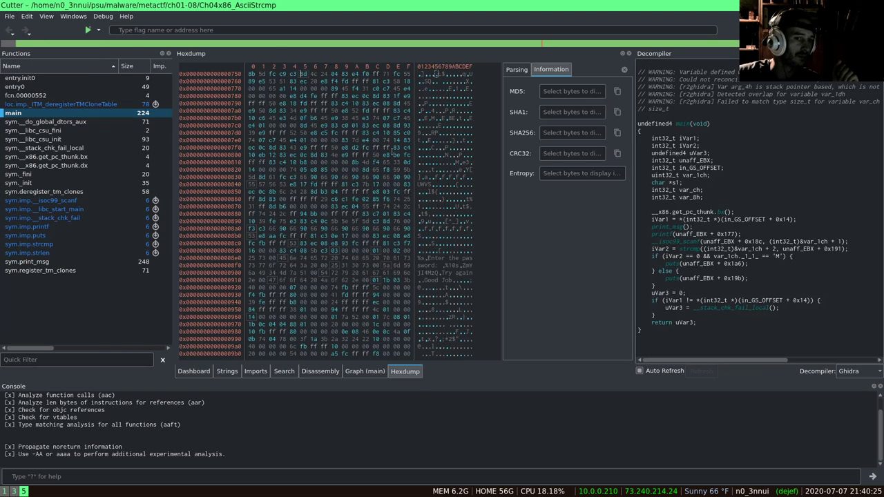
click(320, 370)
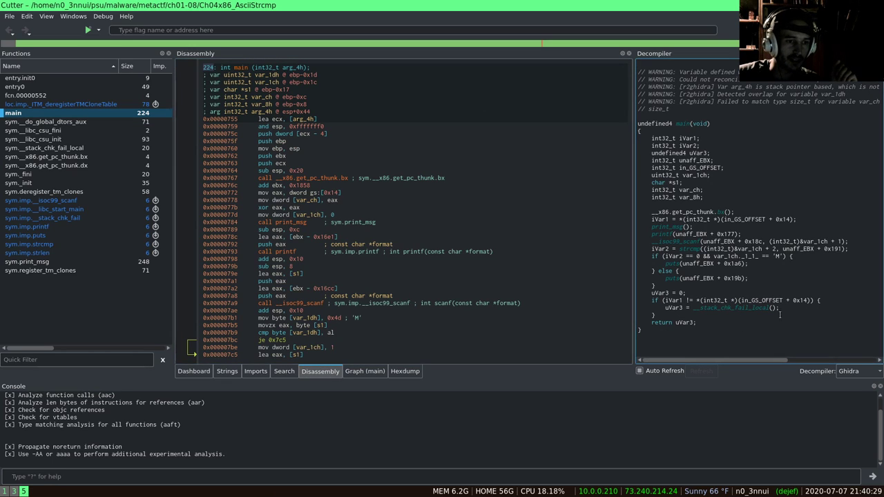
scroll(down, 3)
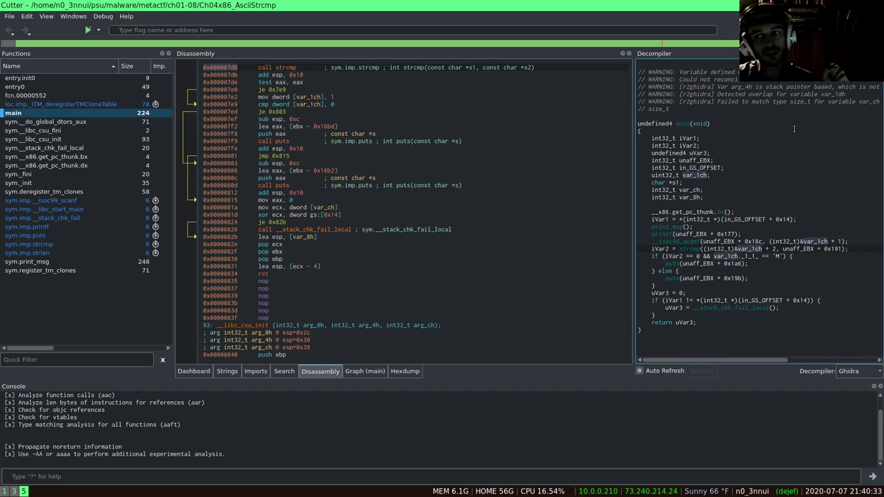
mouse_move(702, 169)
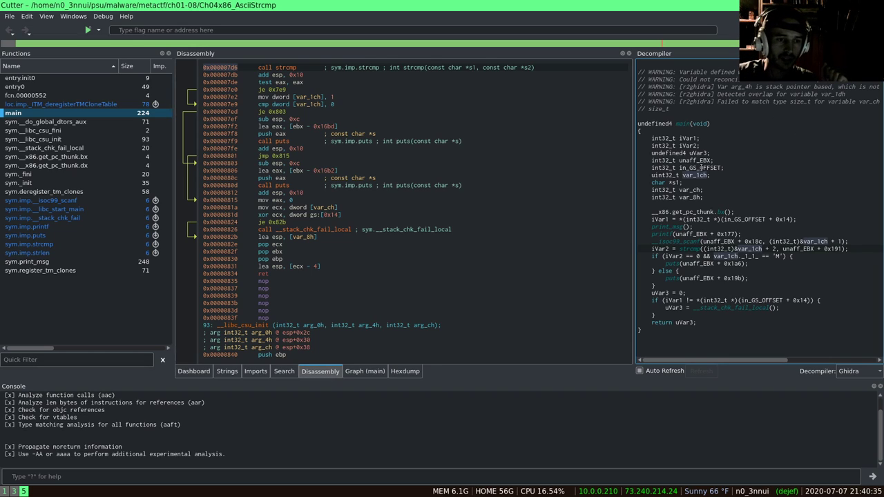